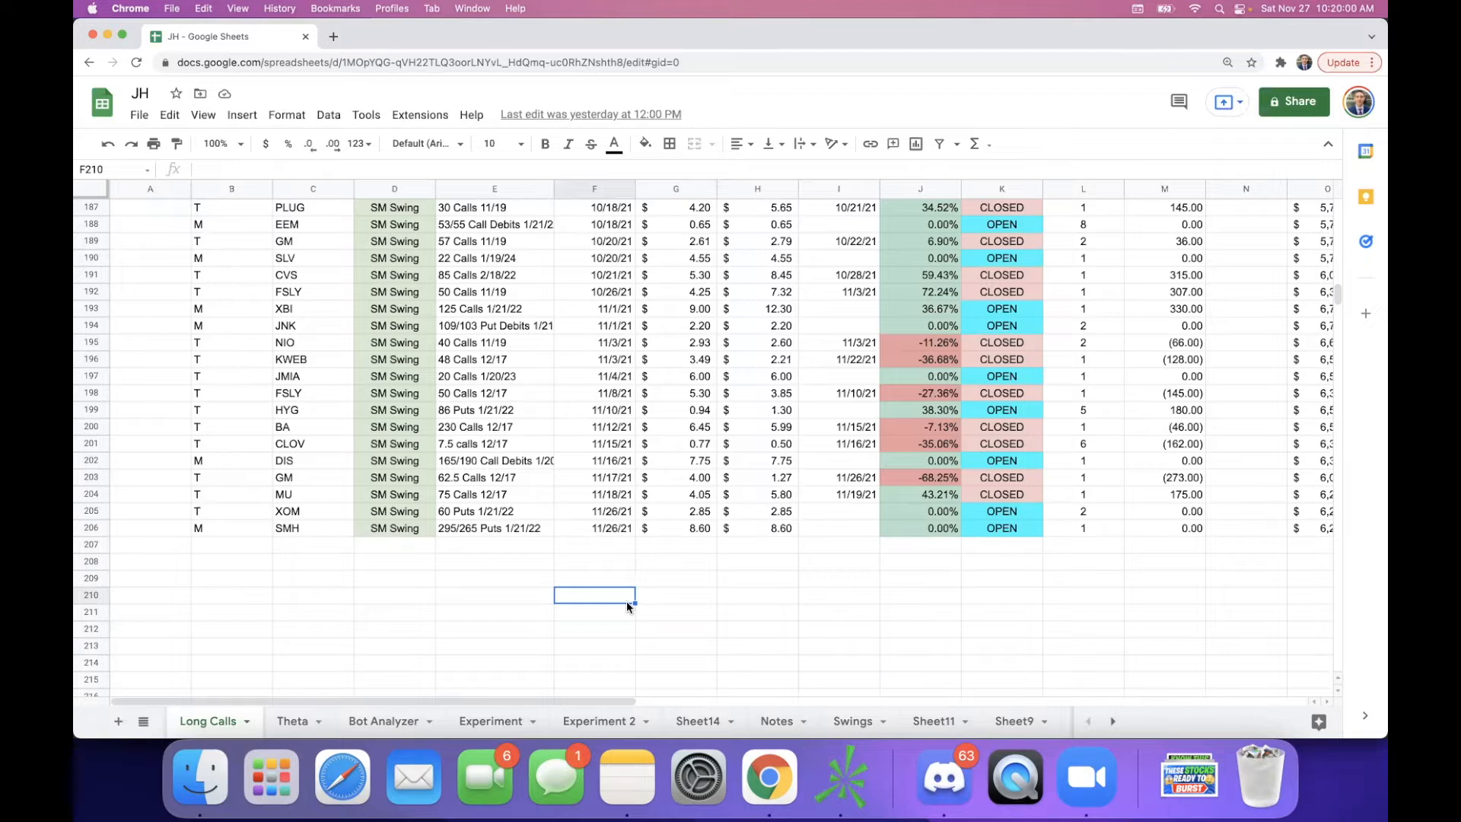
{"action": "mouse_move", "coordinate": [682, 650]}
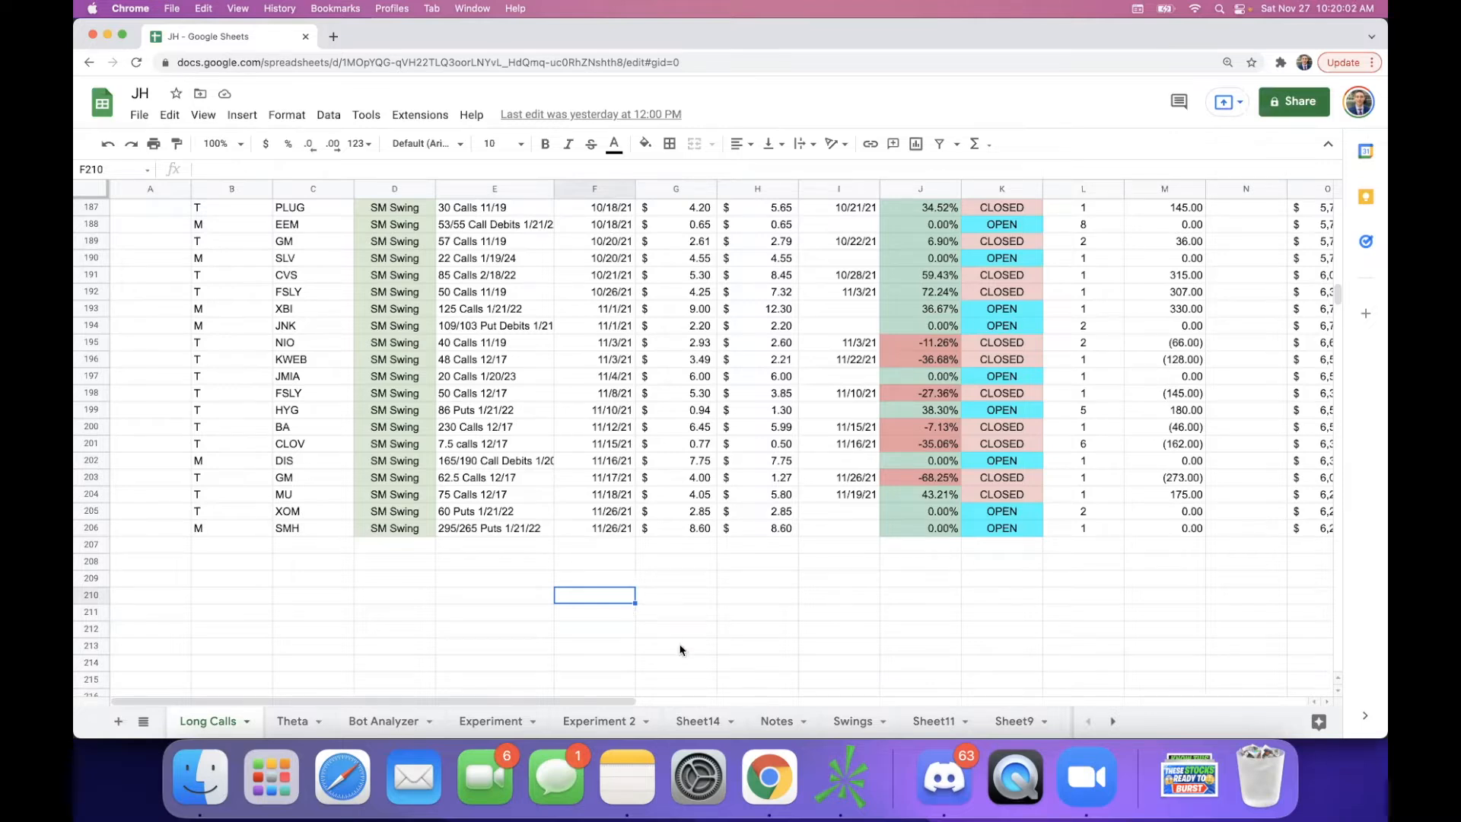
Review the Long Calls swing-trade rows, pointing out the BA trade's exit price
{"action": "left_click", "coordinate": [756, 612]}
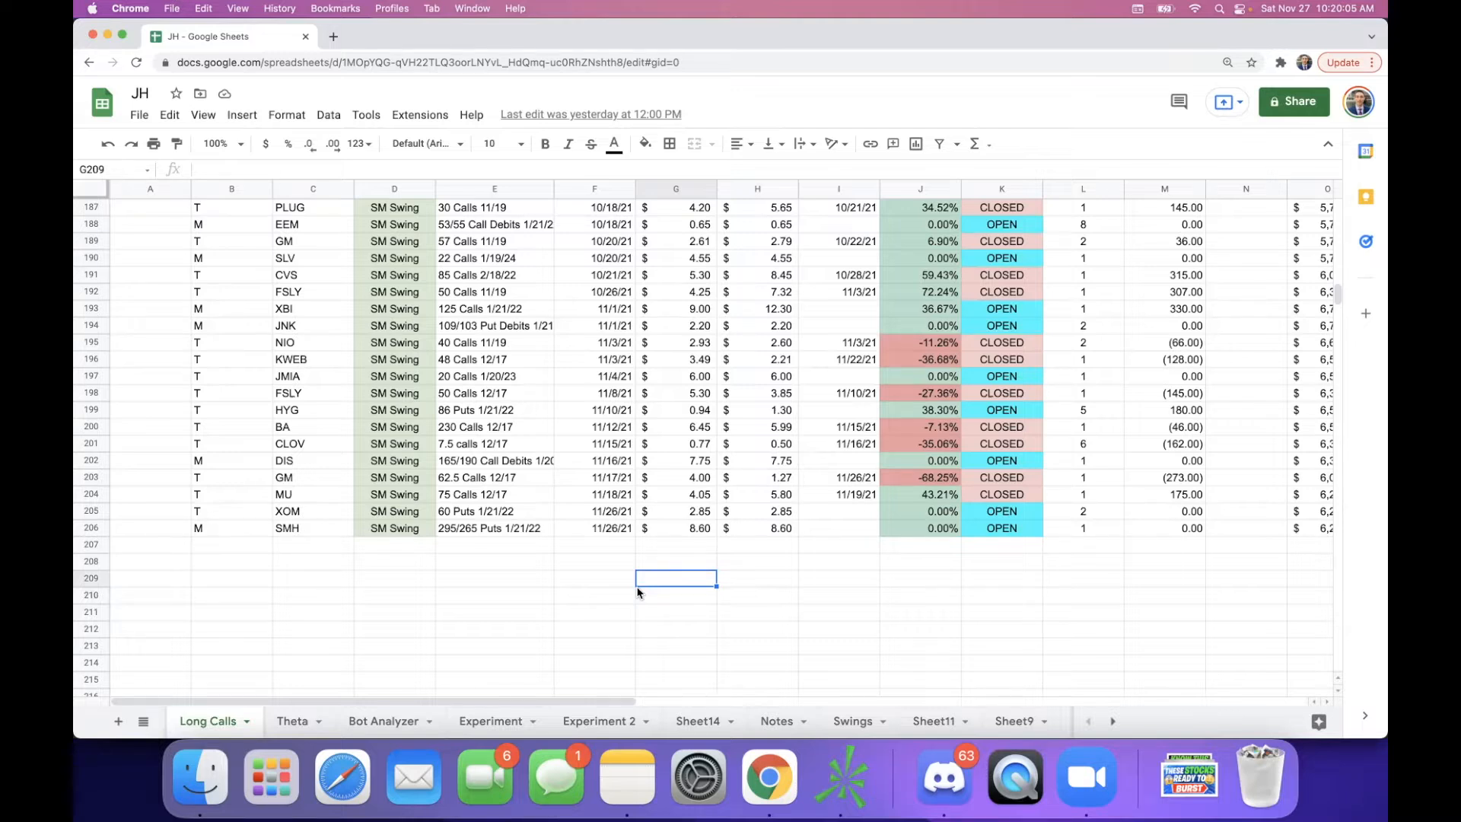
{"action": "left_click", "coordinate": [592, 579]}
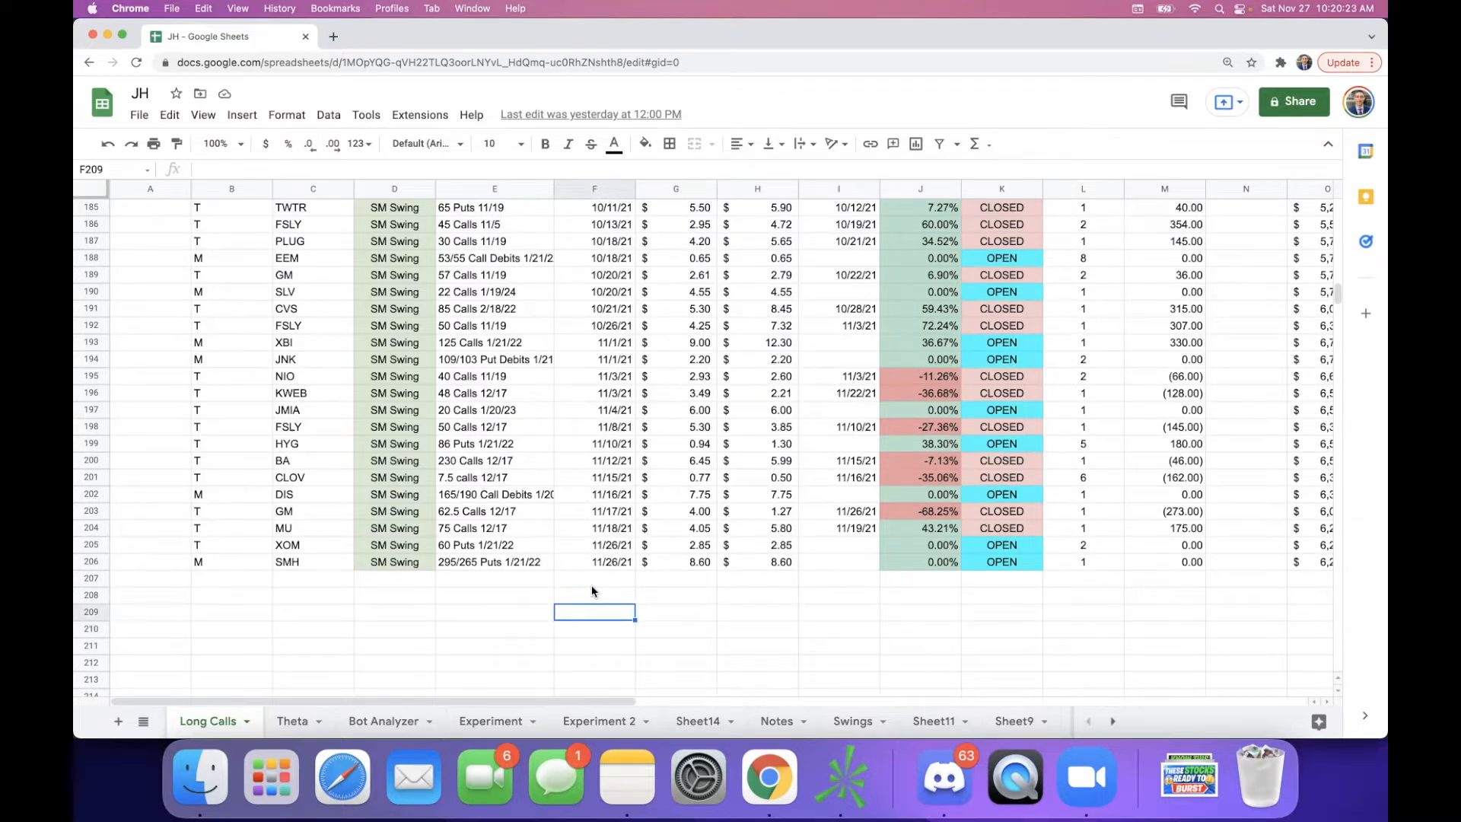
{"action": "mouse_move", "coordinate": [801, 478]}
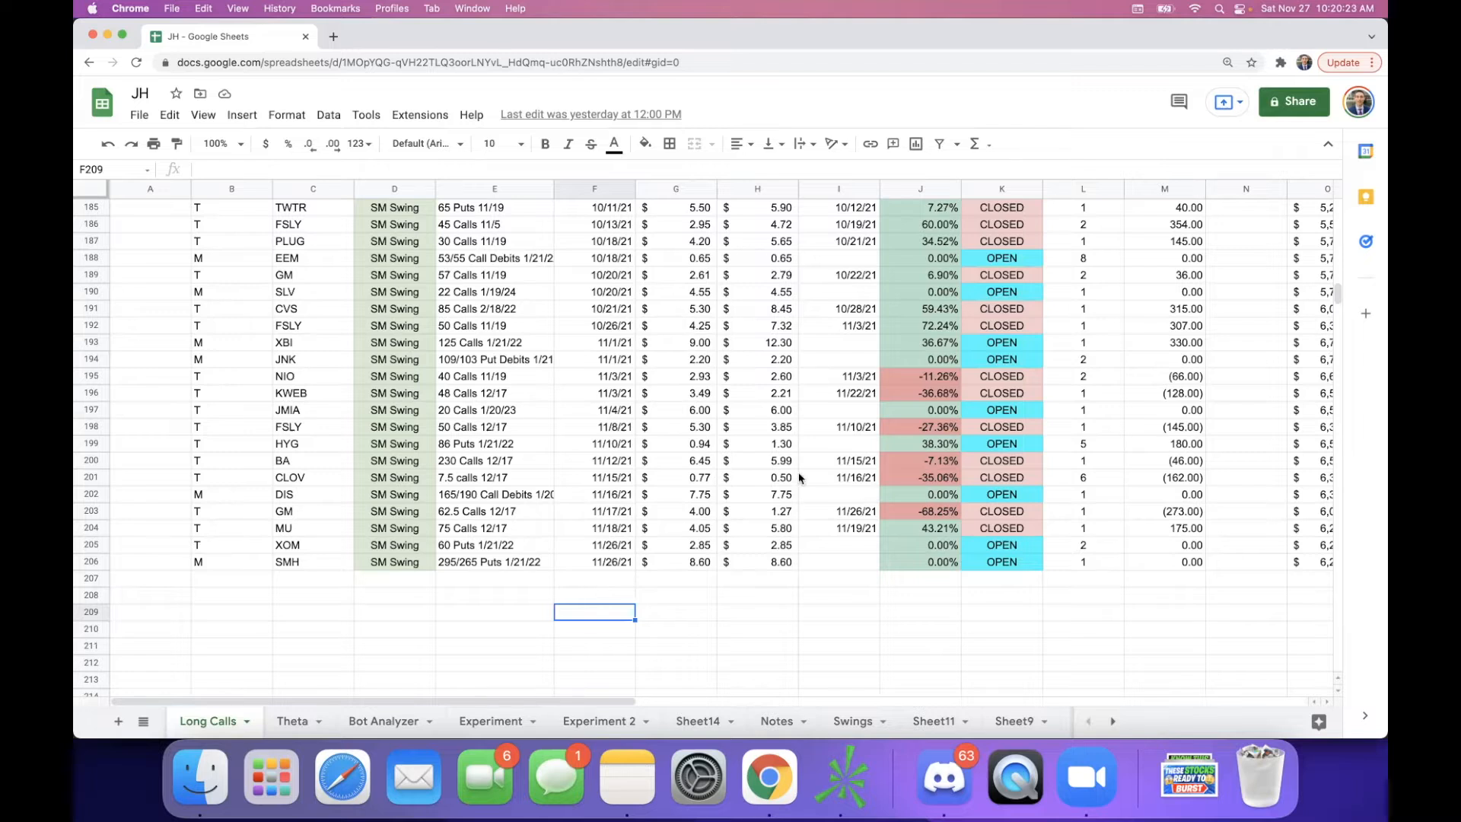
{"action": "left_click", "coordinate": [770, 459]}
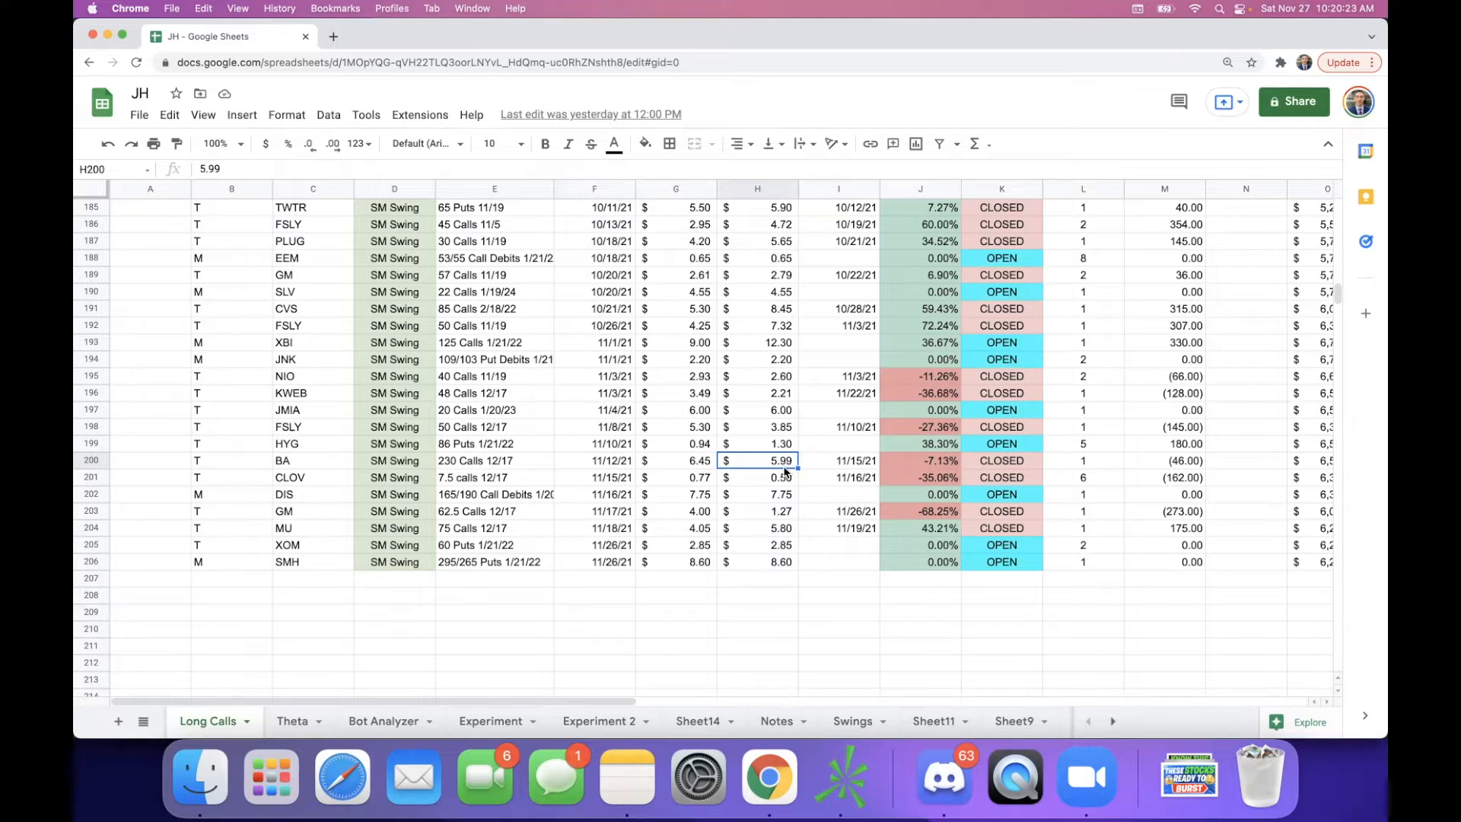
{"action": "mouse_move", "coordinate": [882, 449]}
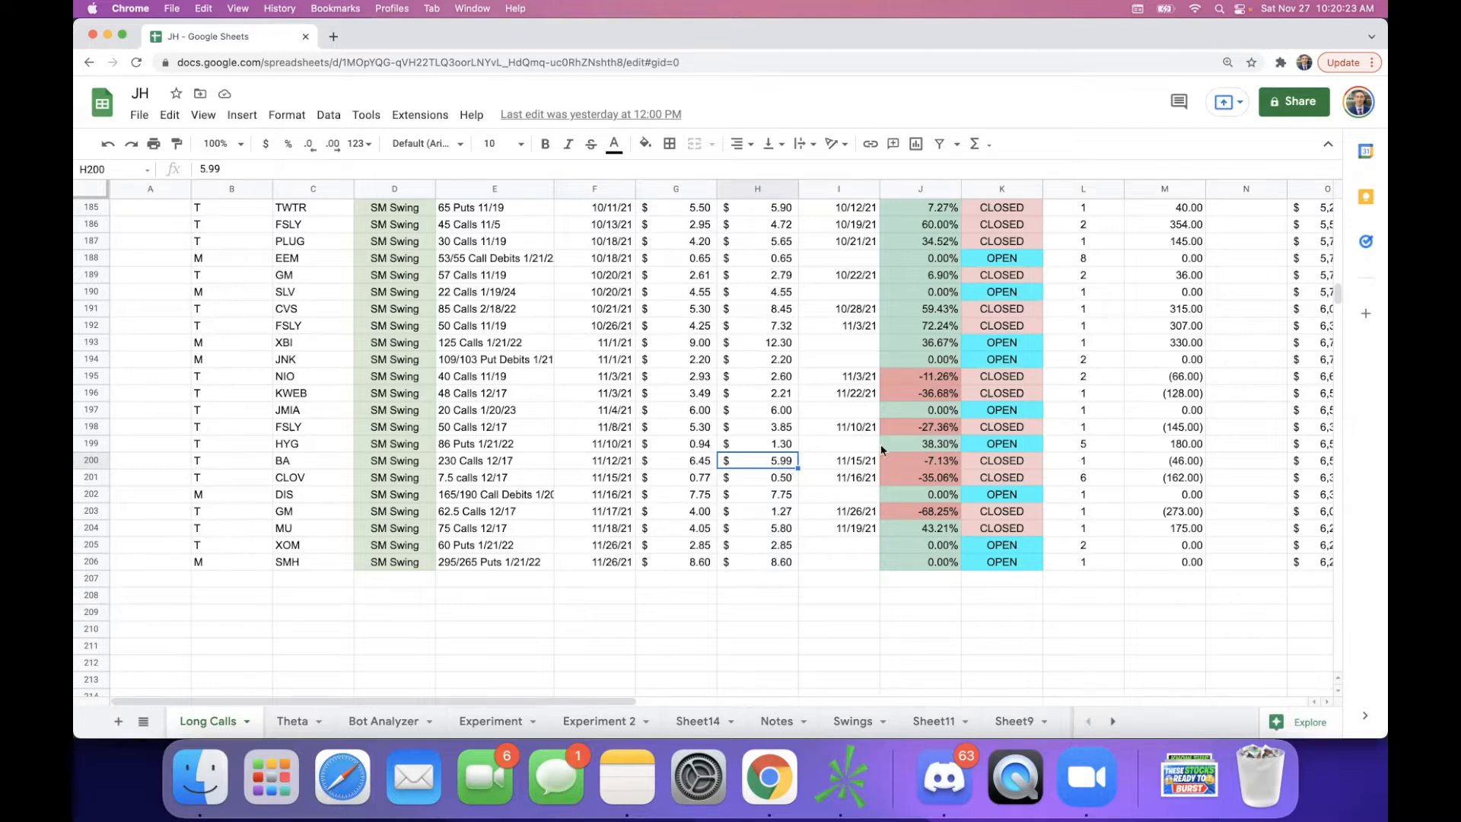
{"action": "left_click", "coordinate": [920, 460]}
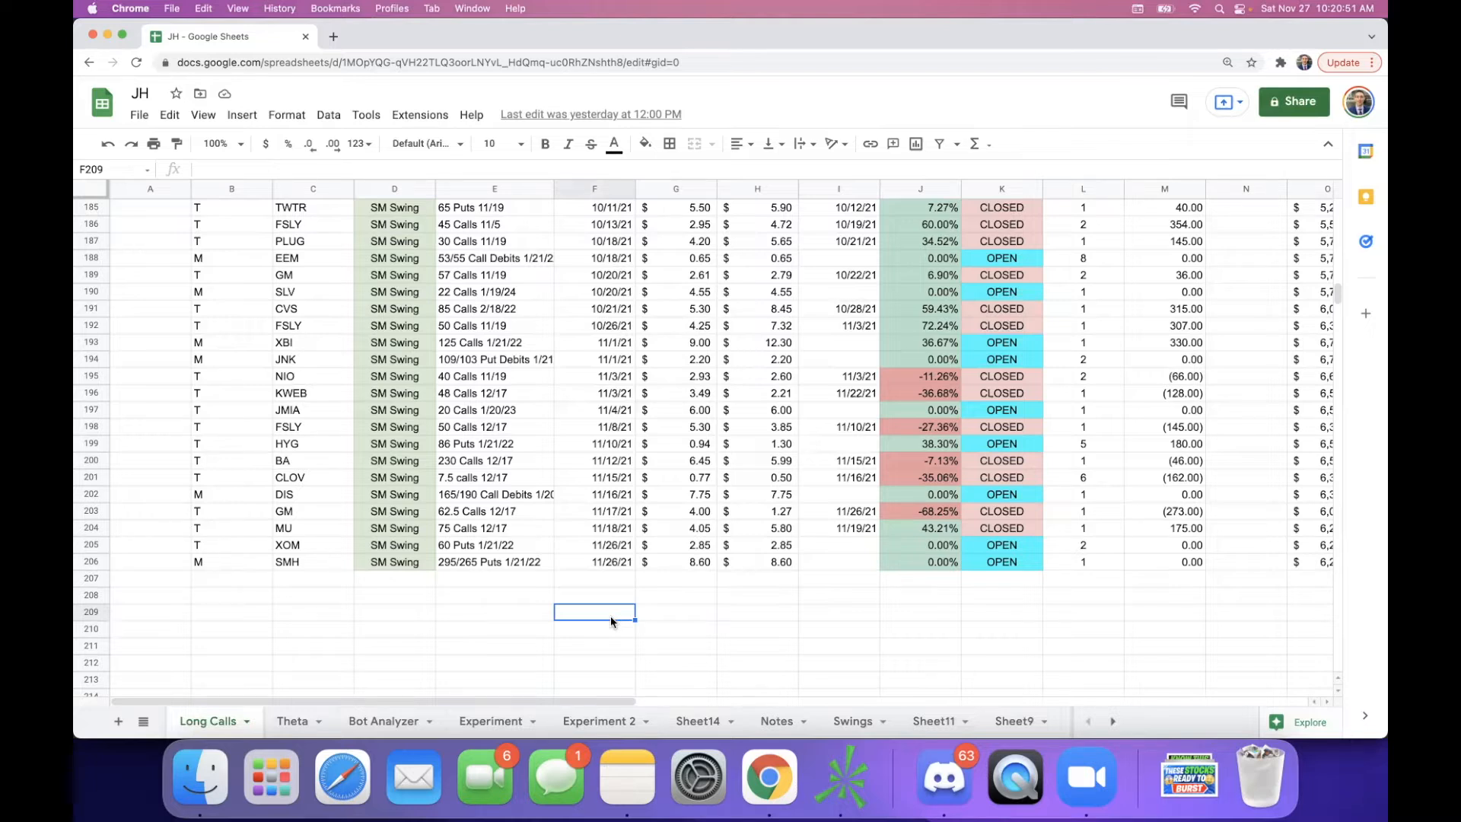
{"action": "left_click", "coordinate": [676, 630]}
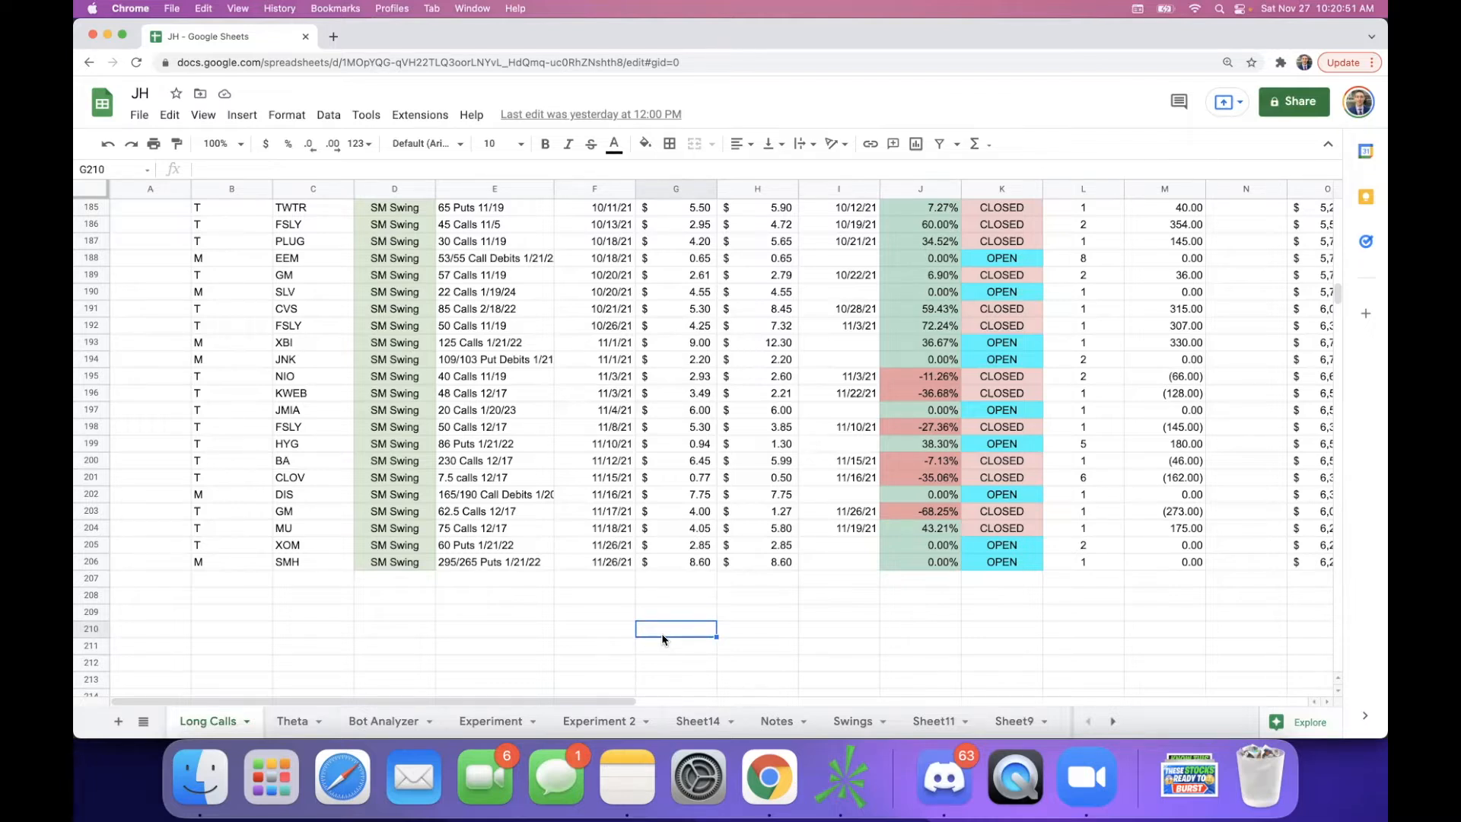
{"action": "mouse_move", "coordinate": [640, 627]}
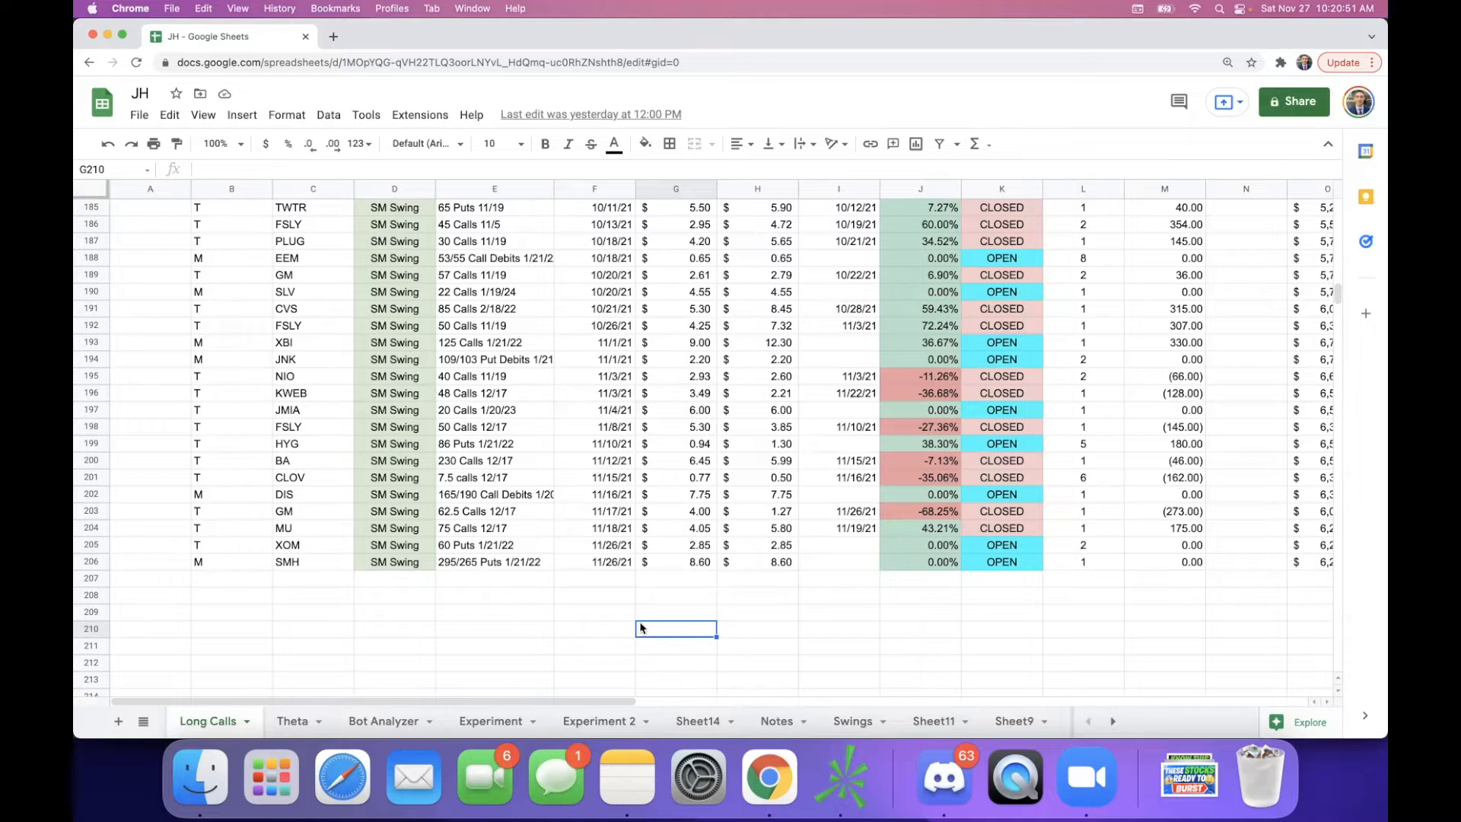
Point out the XOM, SMH, HYG, JNK and DIS trades and the XBI trade with no exit date
{"action": "left_click", "coordinate": [495, 595]}
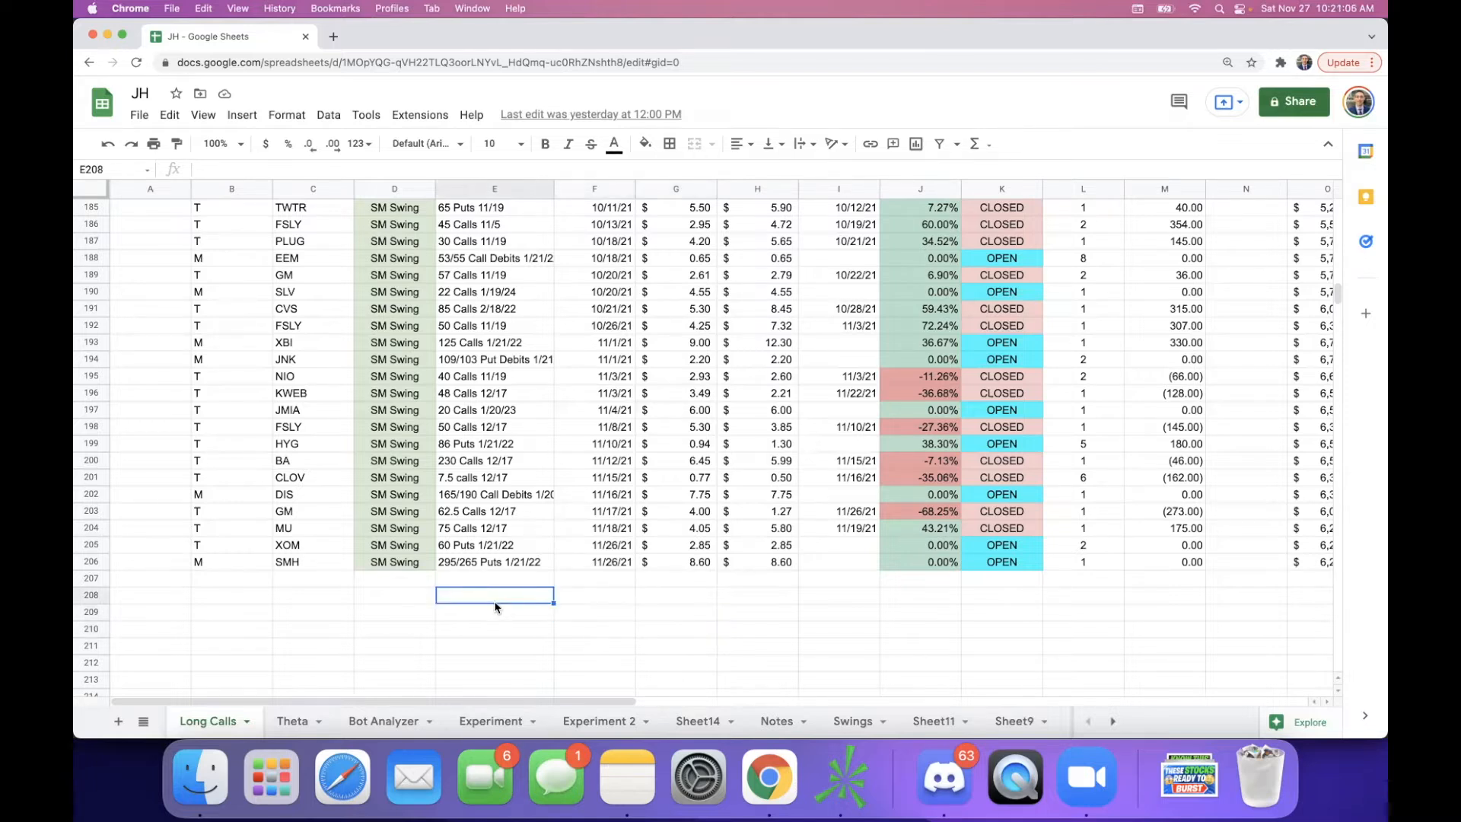
{"action": "left_click", "coordinate": [312, 545]}
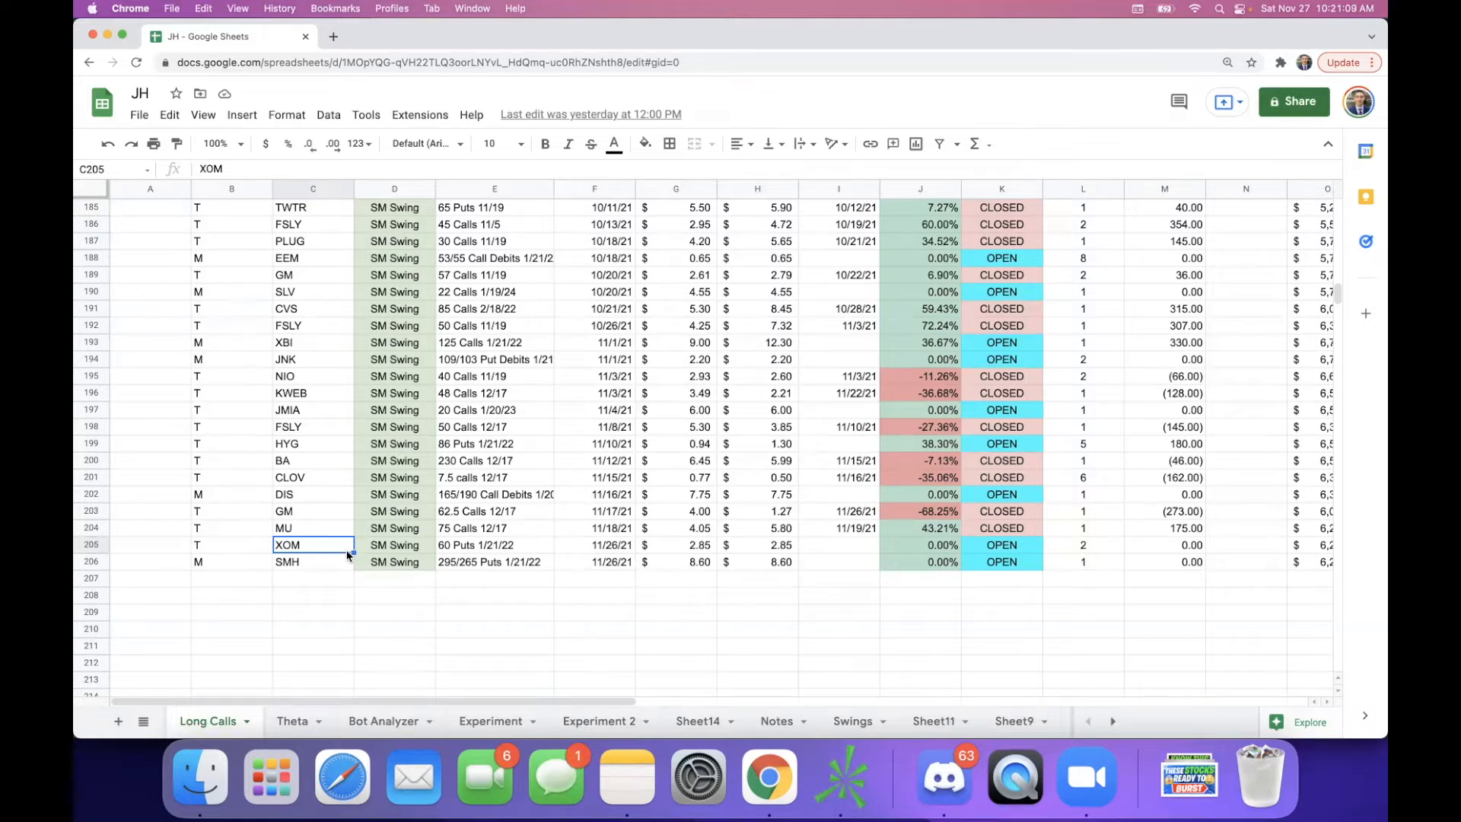
{"action": "left_click", "coordinate": [314, 561]}
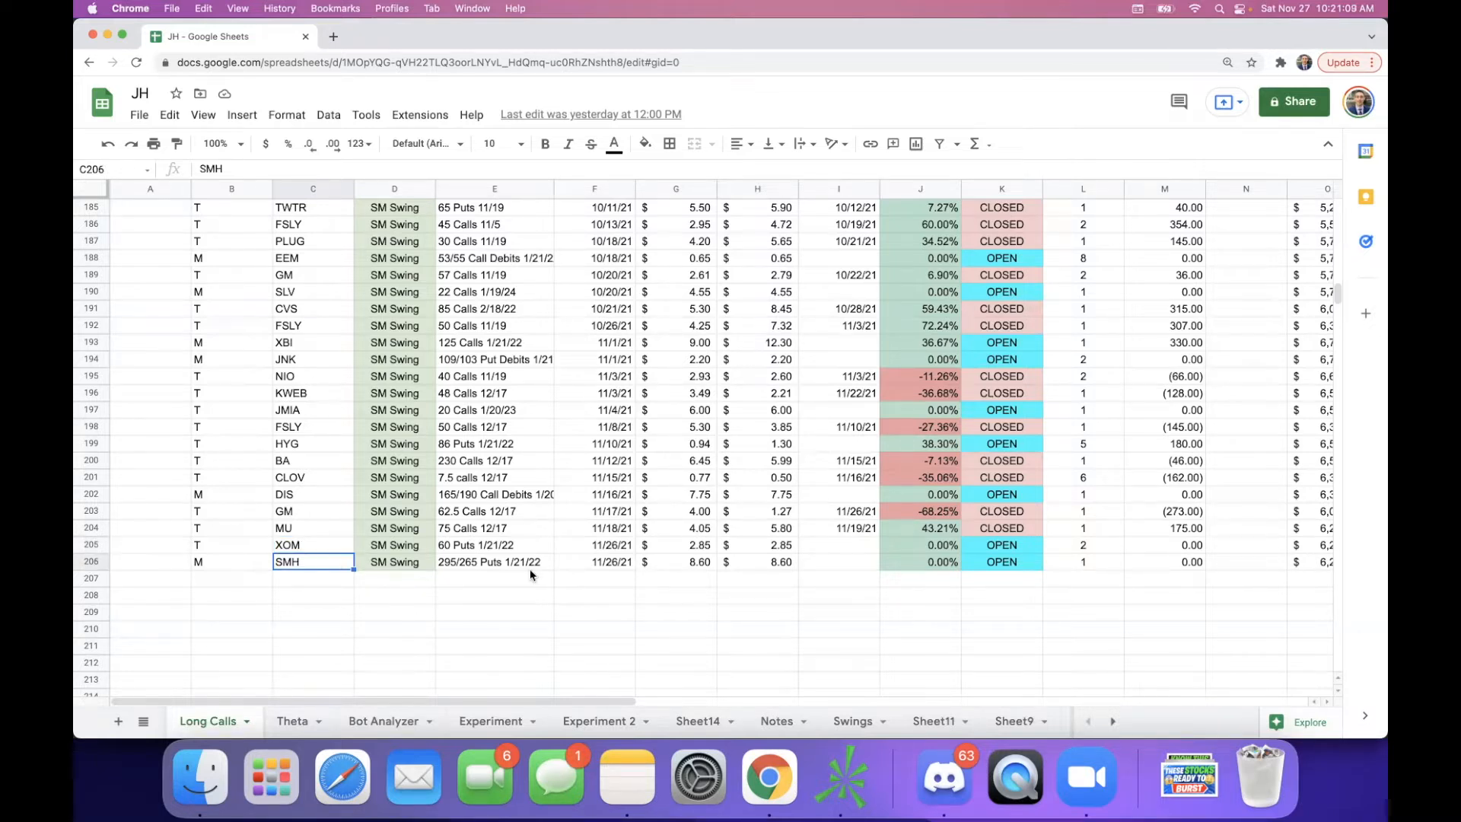
{"action": "left_click", "coordinate": [313, 444]}
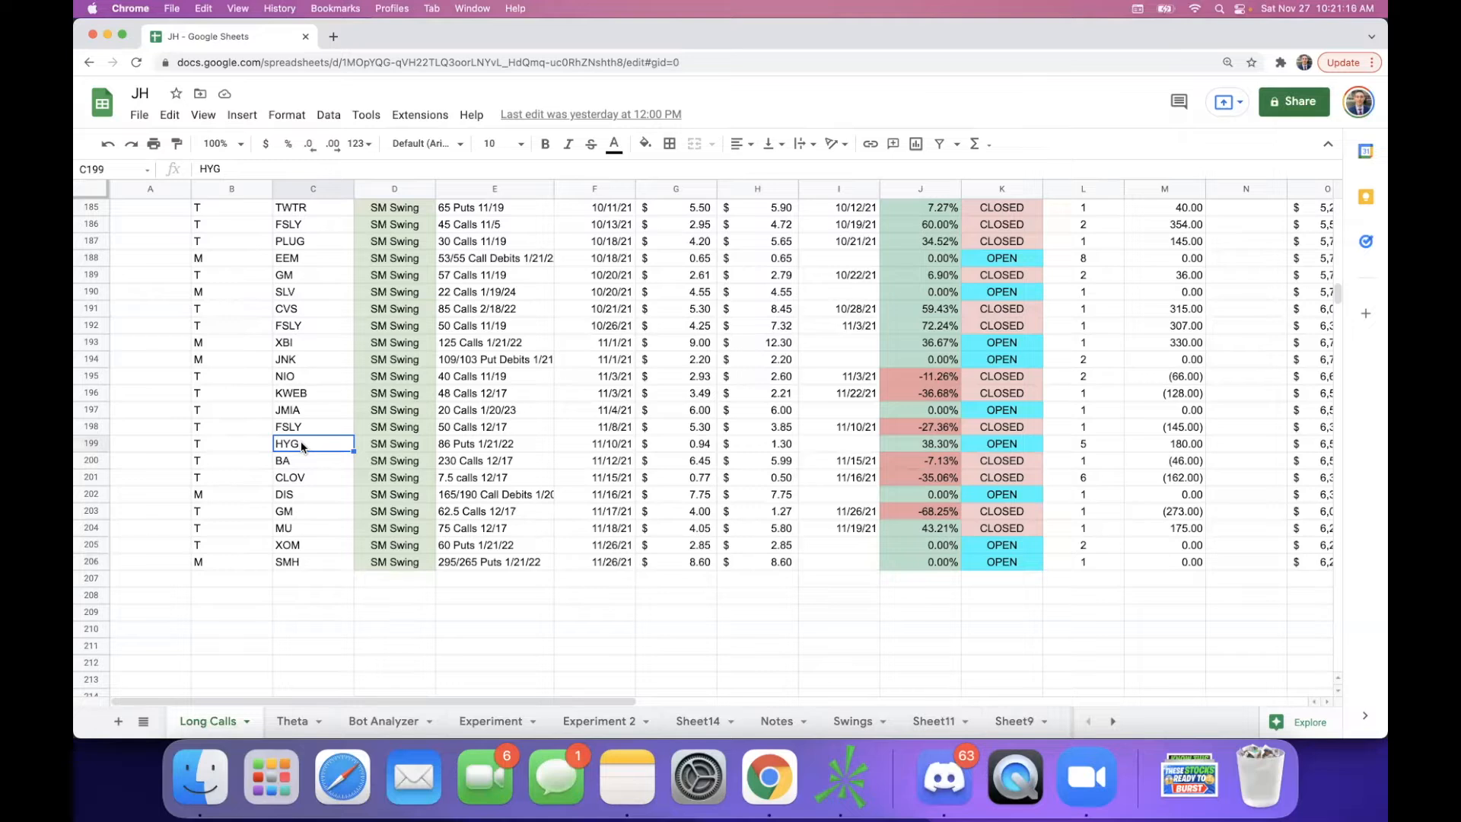
{"action": "left_click", "coordinate": [307, 359]}
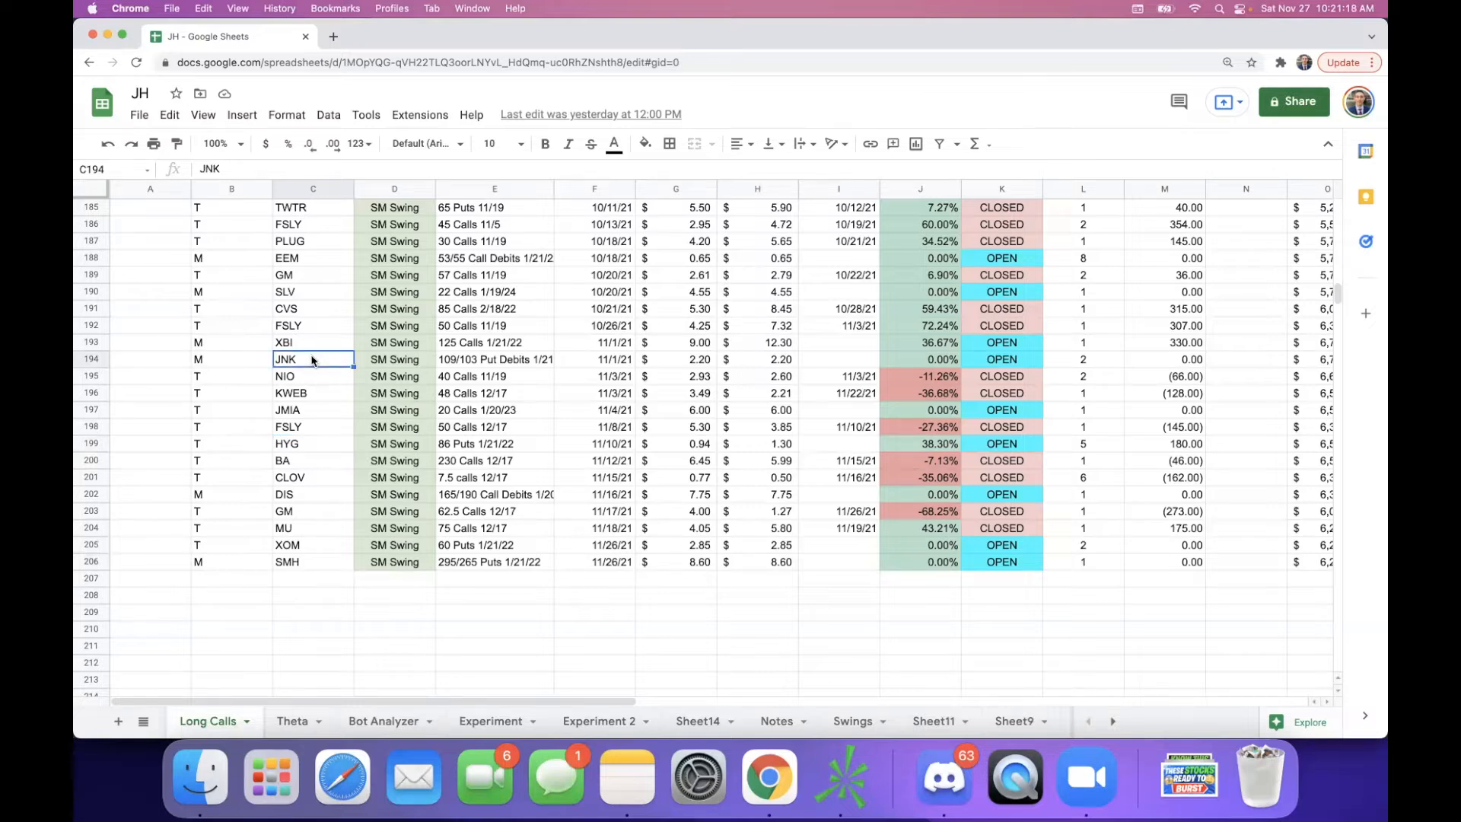
{"action": "mouse_move", "coordinate": [648, 387]}
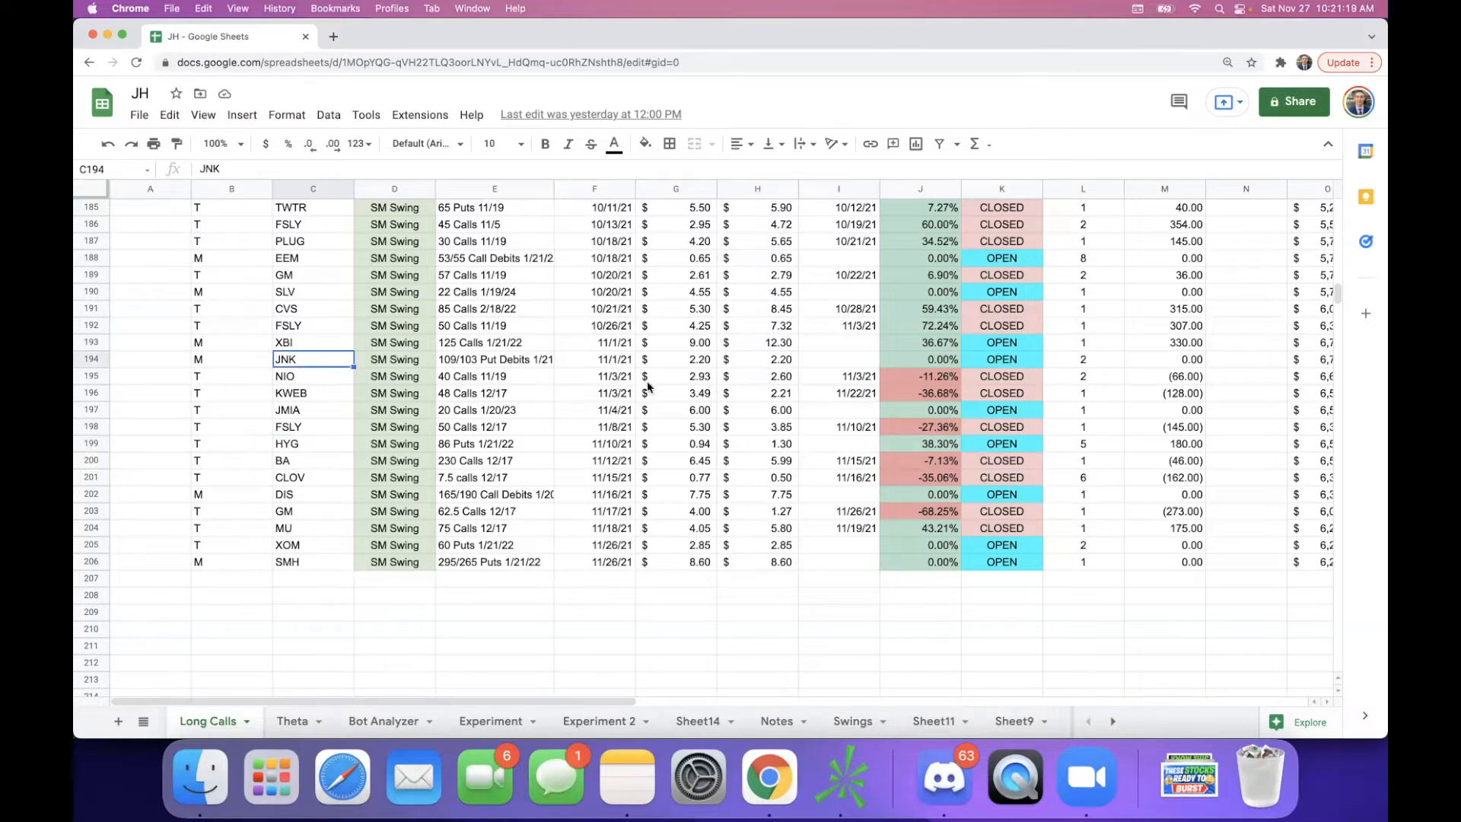
{"action": "mouse_move", "coordinate": [669, 490]}
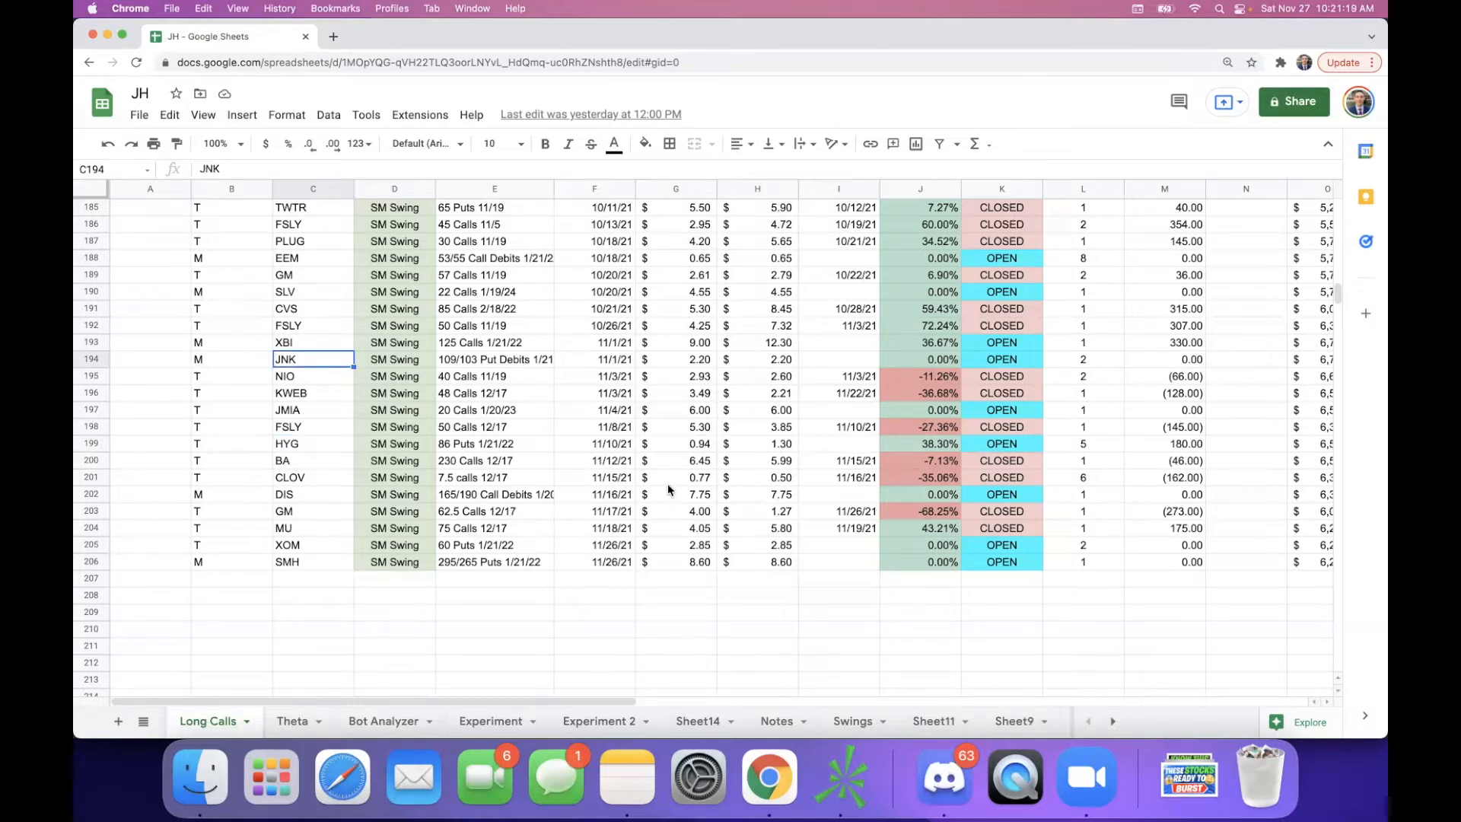
{"action": "left_click", "coordinate": [687, 493]}
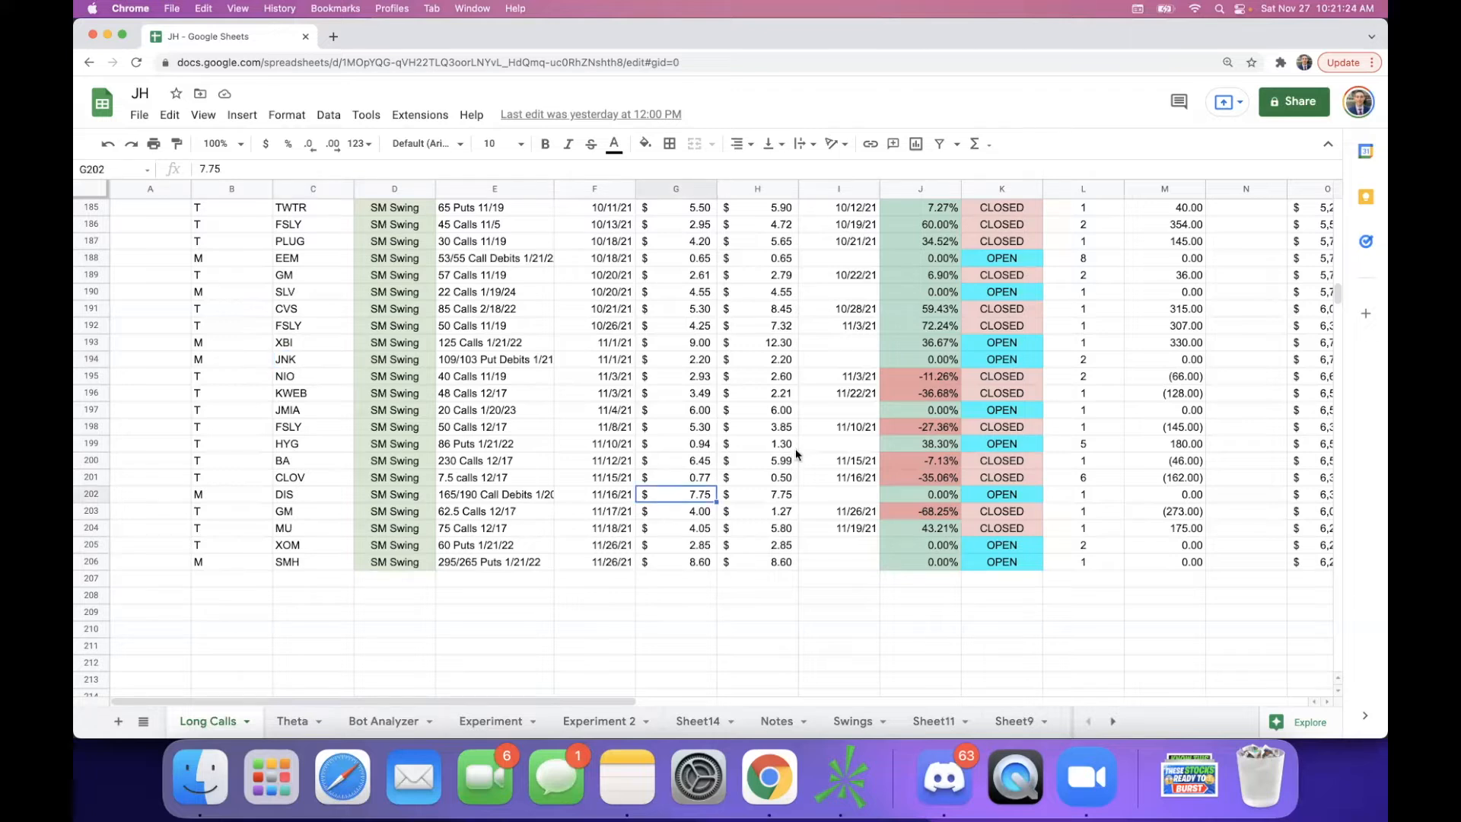
{"action": "mouse_move", "coordinate": [847, 426]}
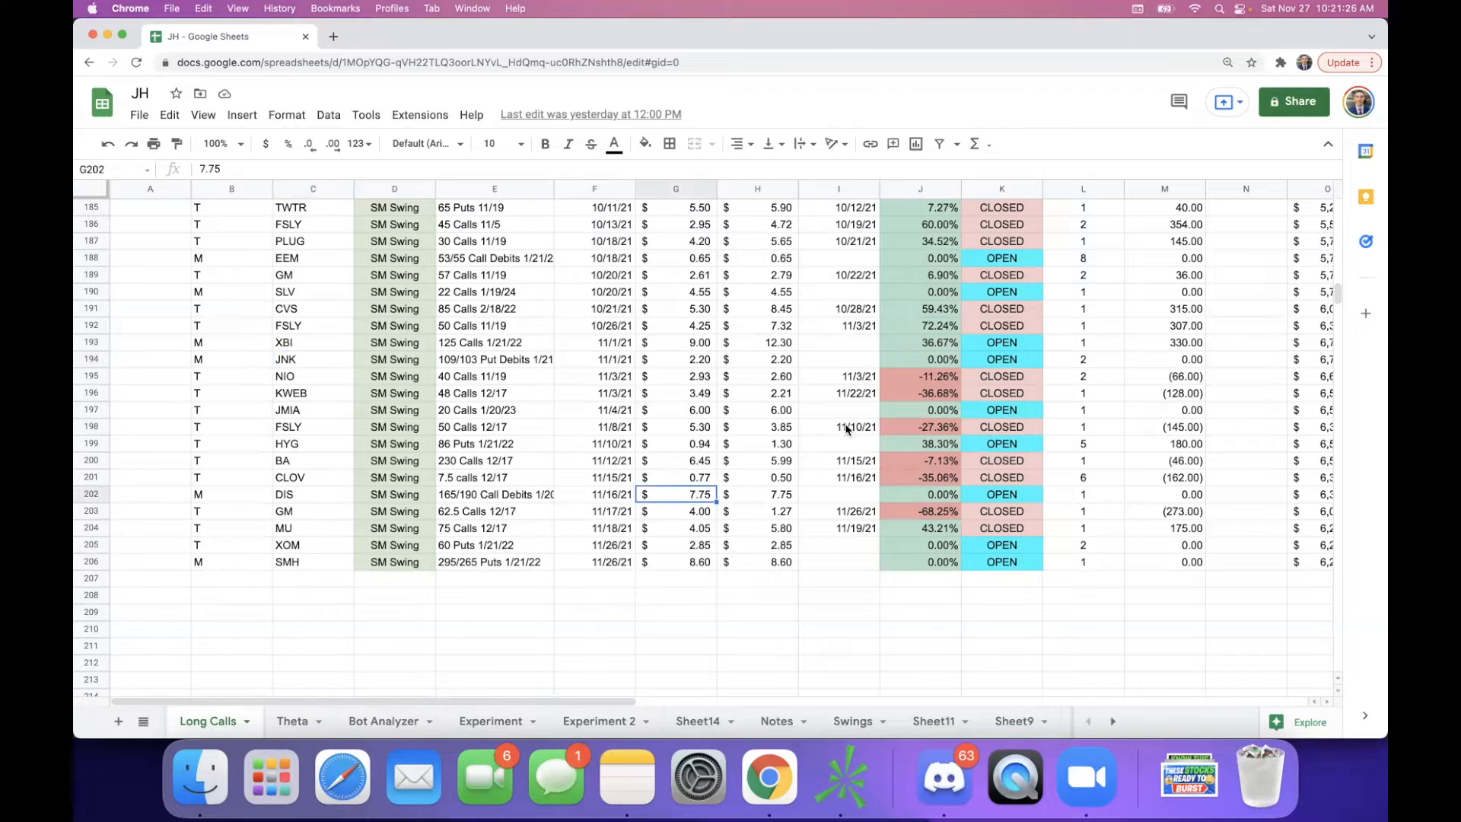
{"action": "mouse_move", "coordinate": [891, 381]}
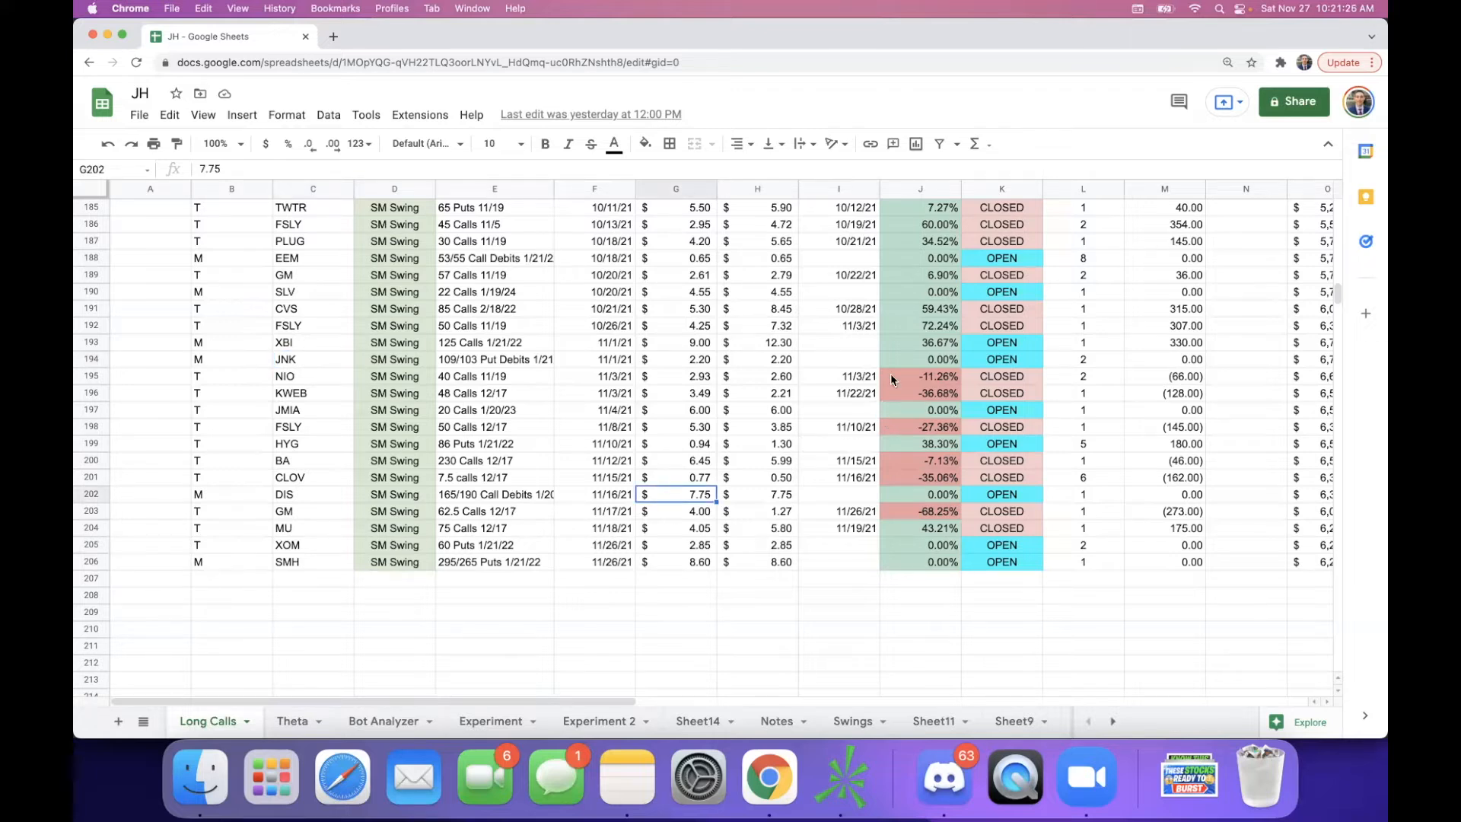
{"action": "mouse_move", "coordinate": [856, 344]}
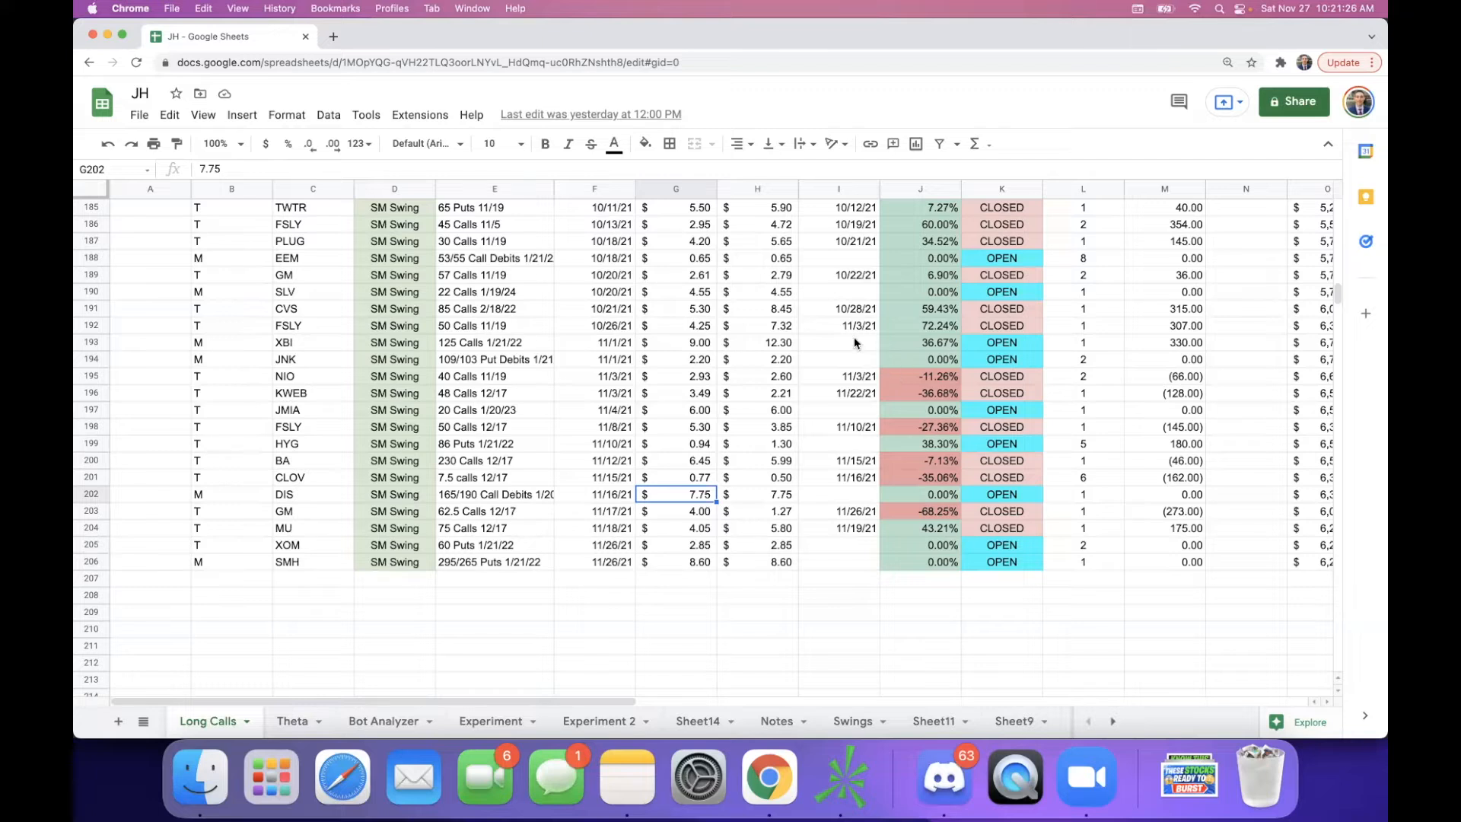
{"action": "left_click", "coordinate": [838, 343]}
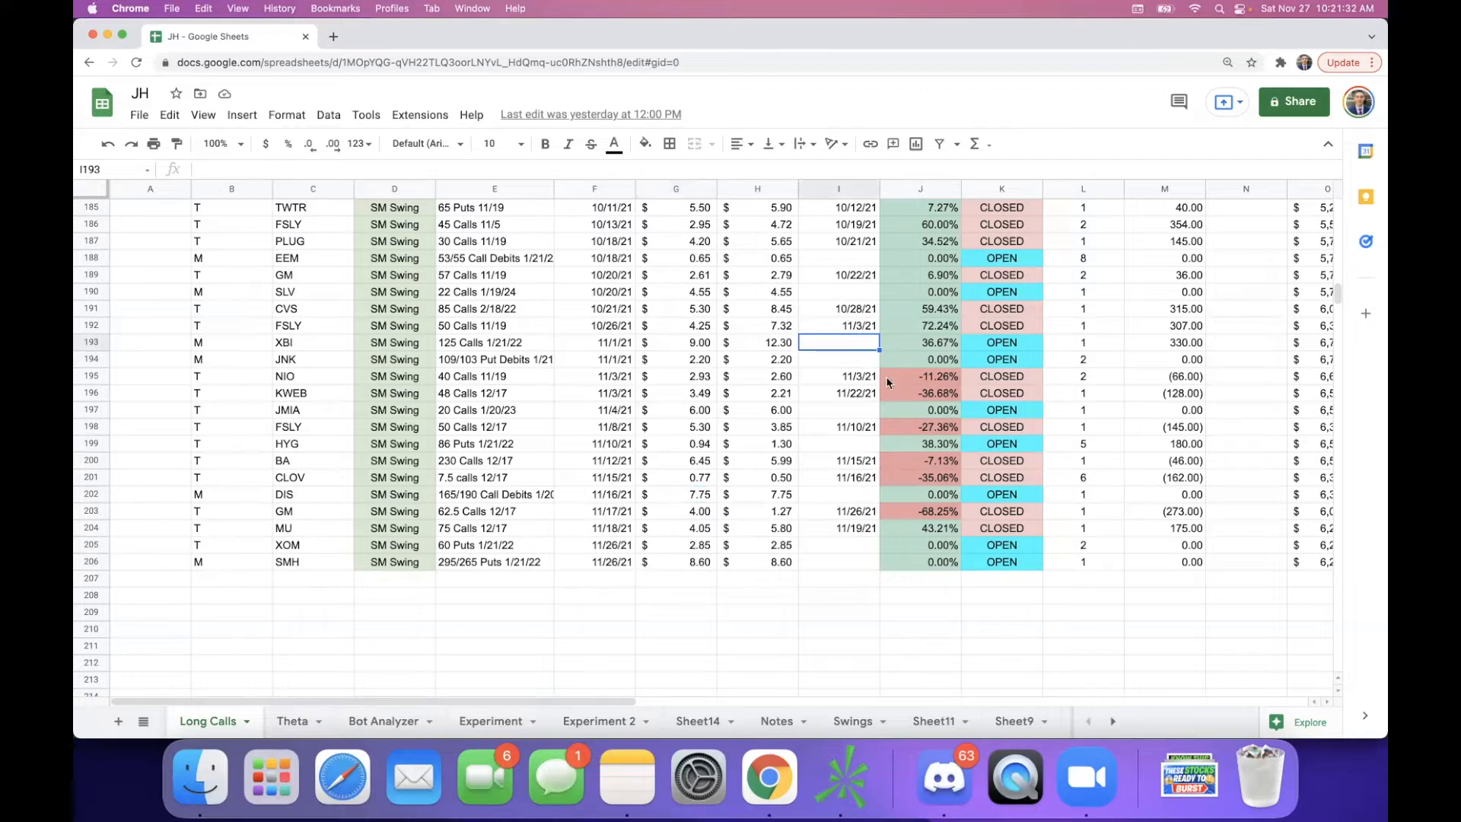
{"action": "mouse_move", "coordinate": [529, 611]}
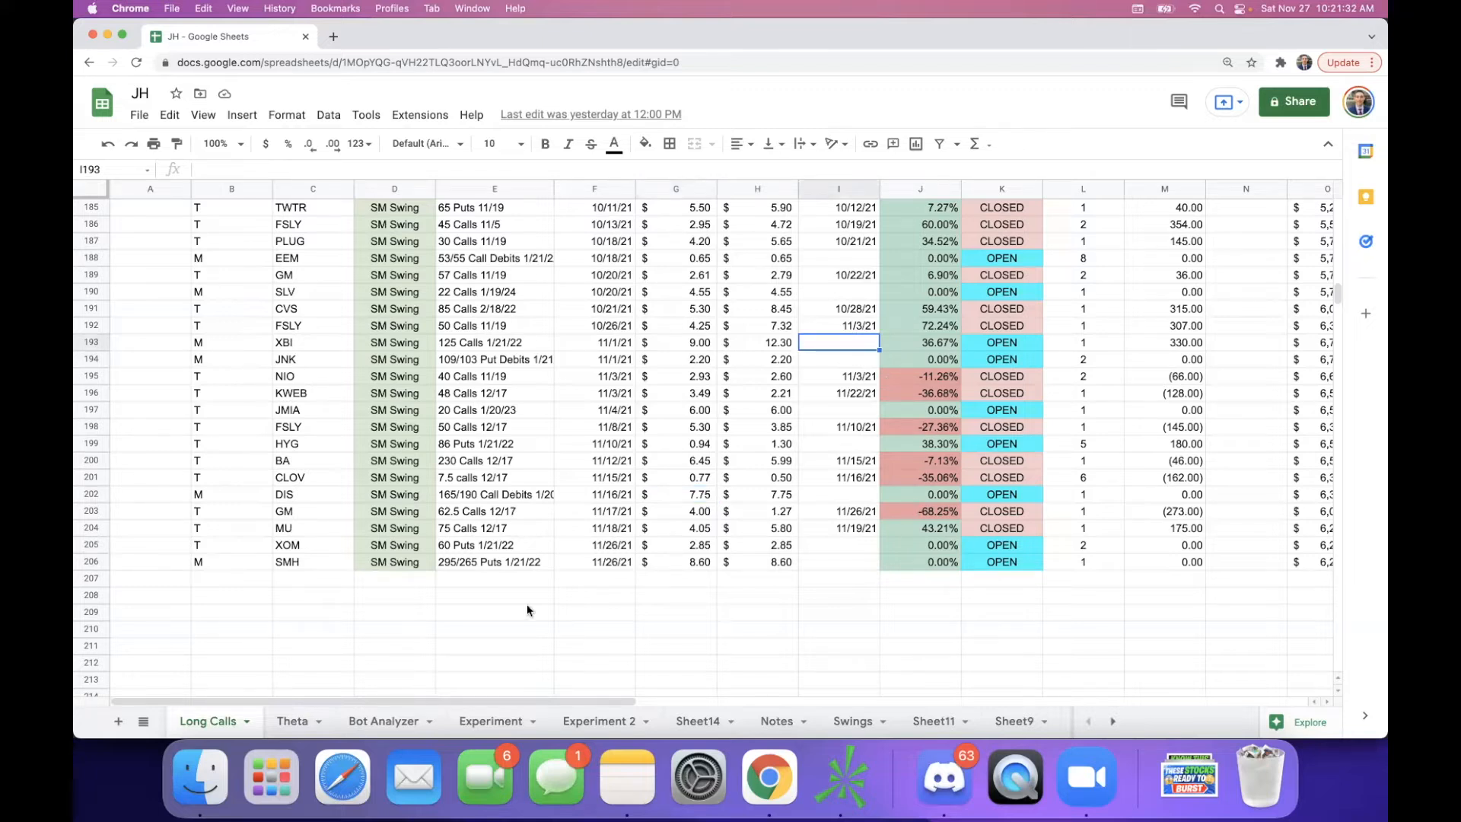
On the Bot Analyzer sheet, inspect the High % formulas for AMD, WMT and PTON
{"action": "left_click", "coordinate": [383, 722]}
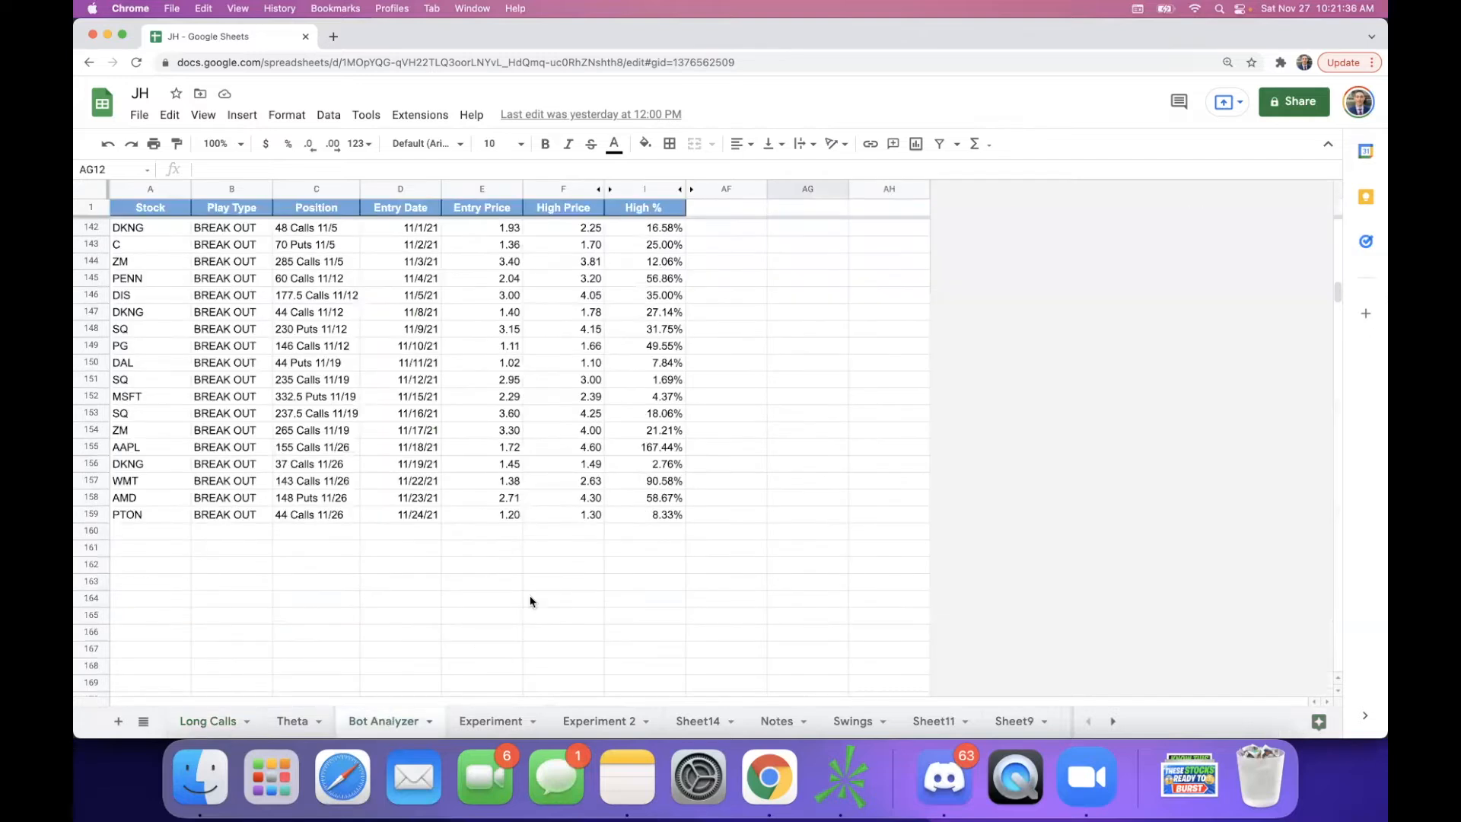
{"action": "left_click", "coordinate": [563, 600]}
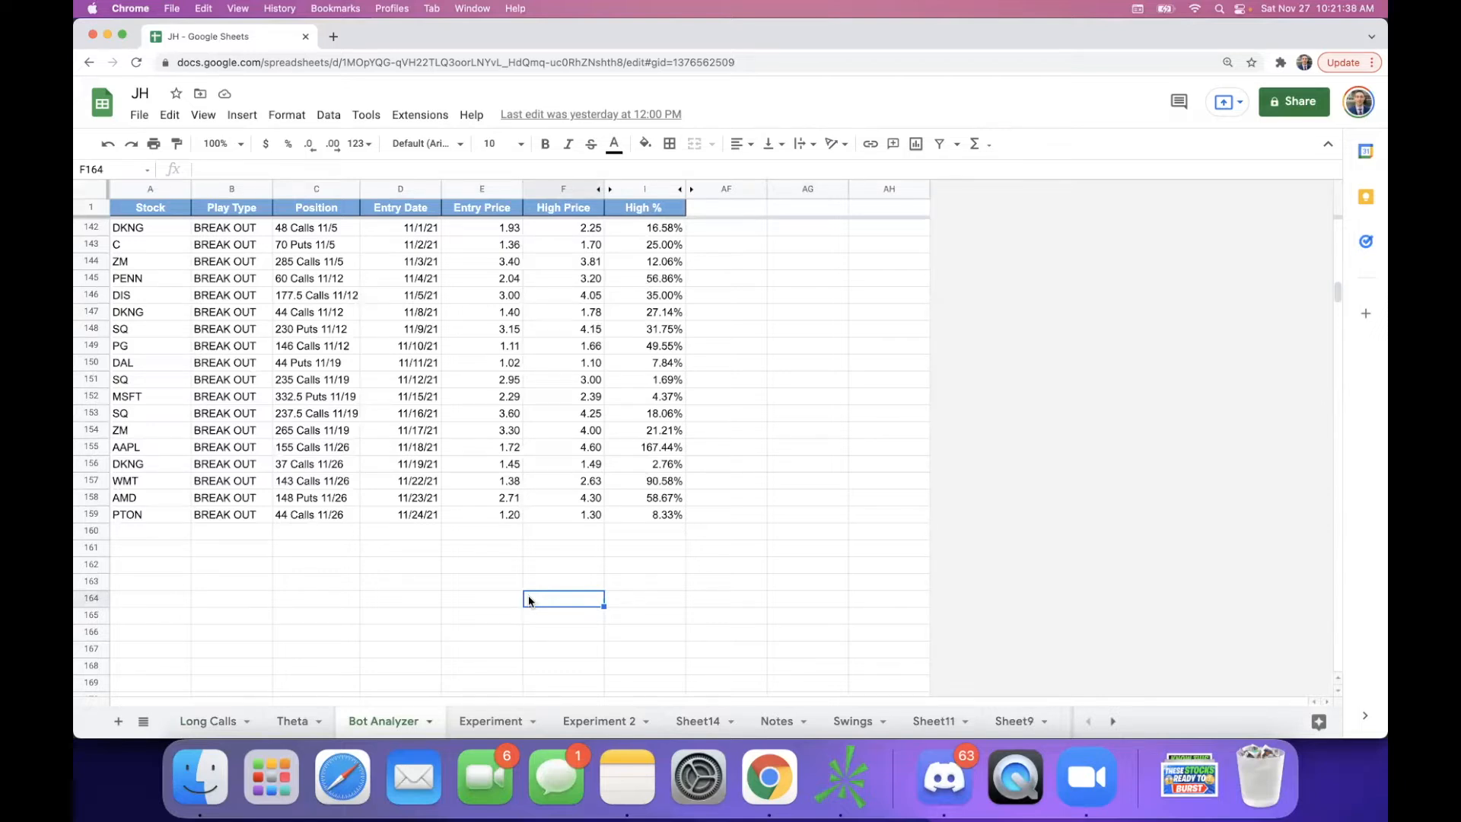
{"action": "left_click", "coordinate": [645, 497]}
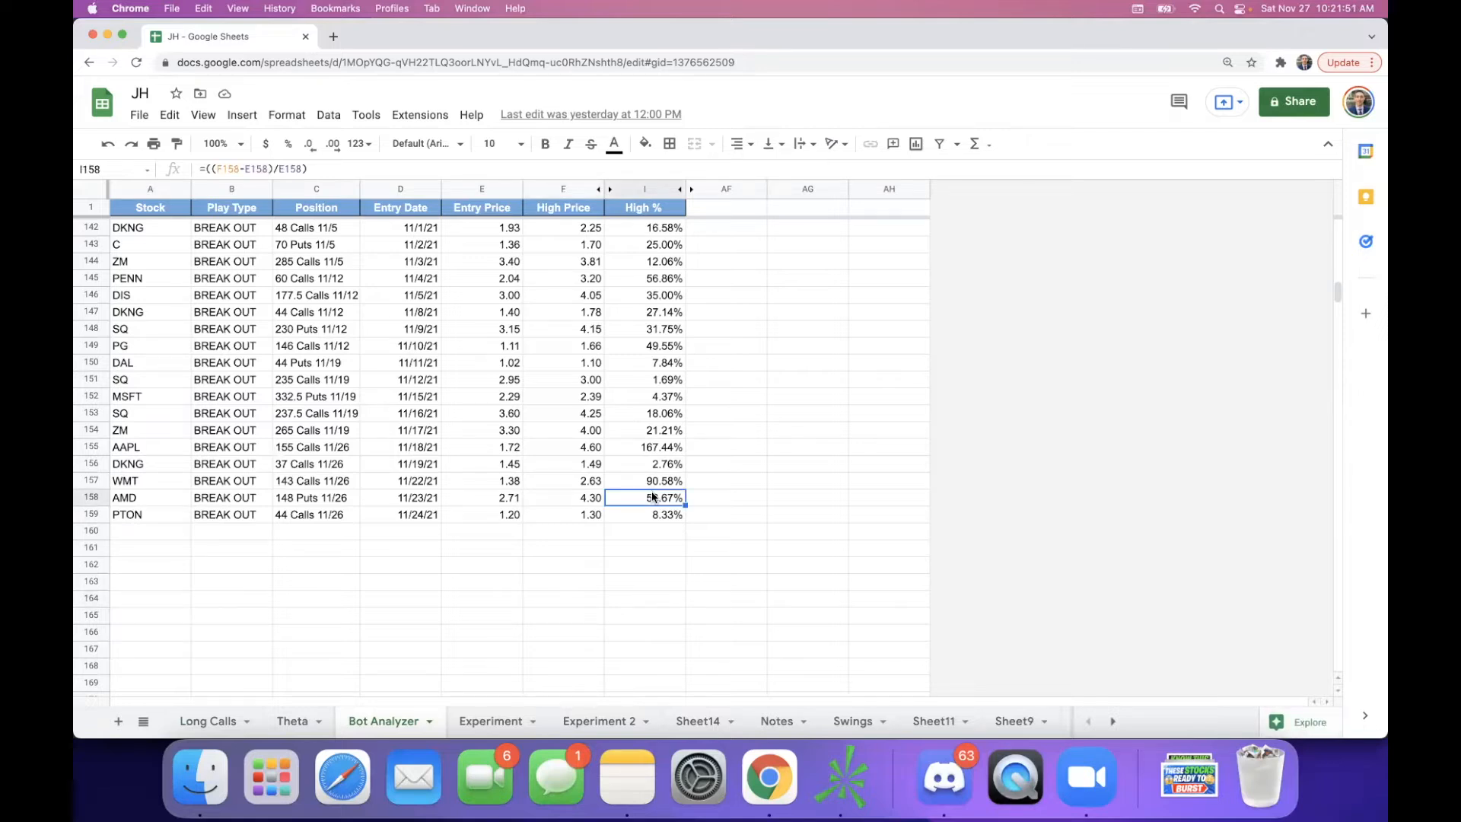
{"action": "left_click", "coordinate": [654, 481]}
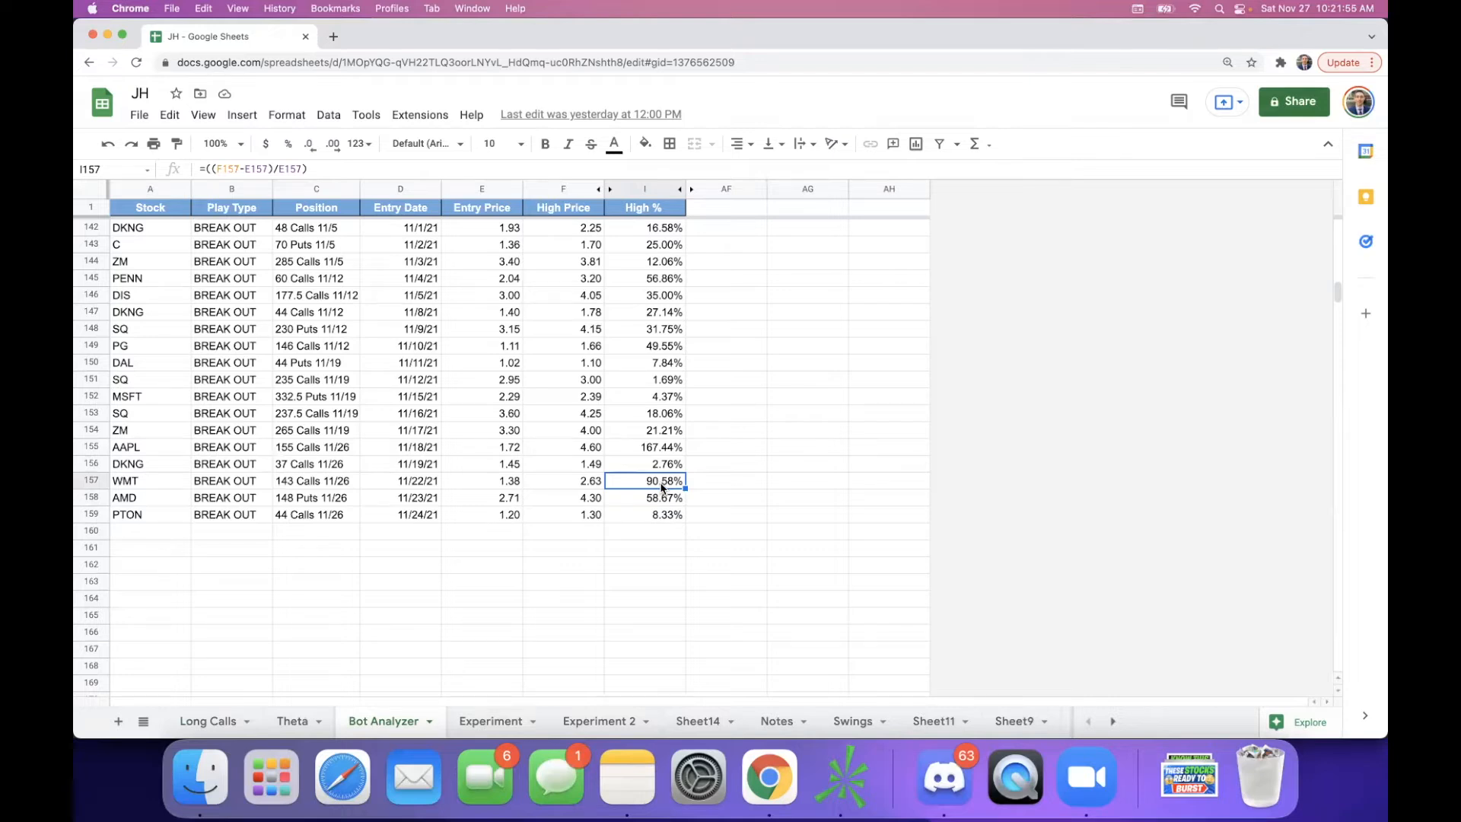
{"action": "left_click", "coordinate": [662, 498]}
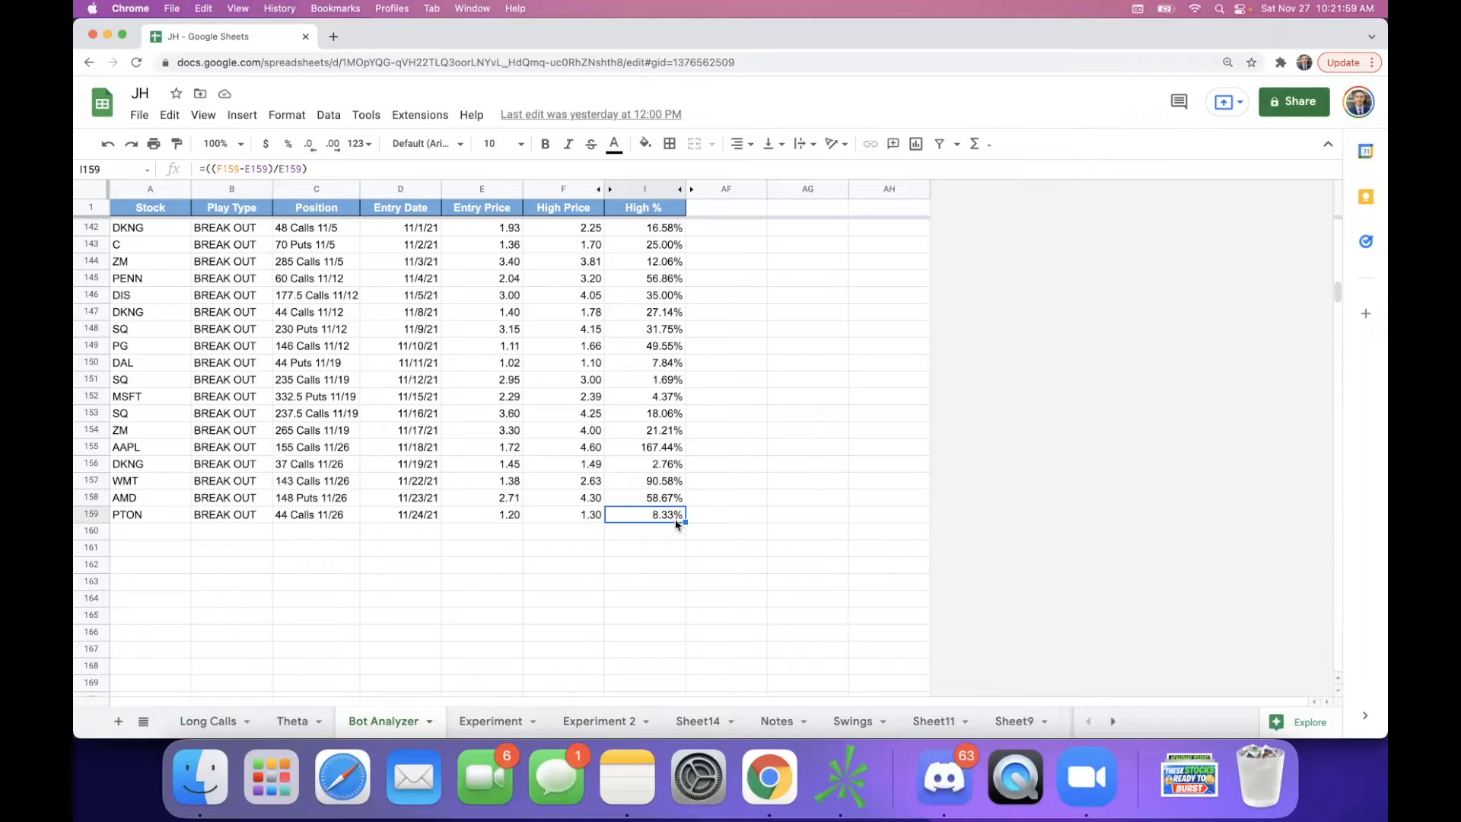
{"action": "left_click", "coordinate": [645, 581]}
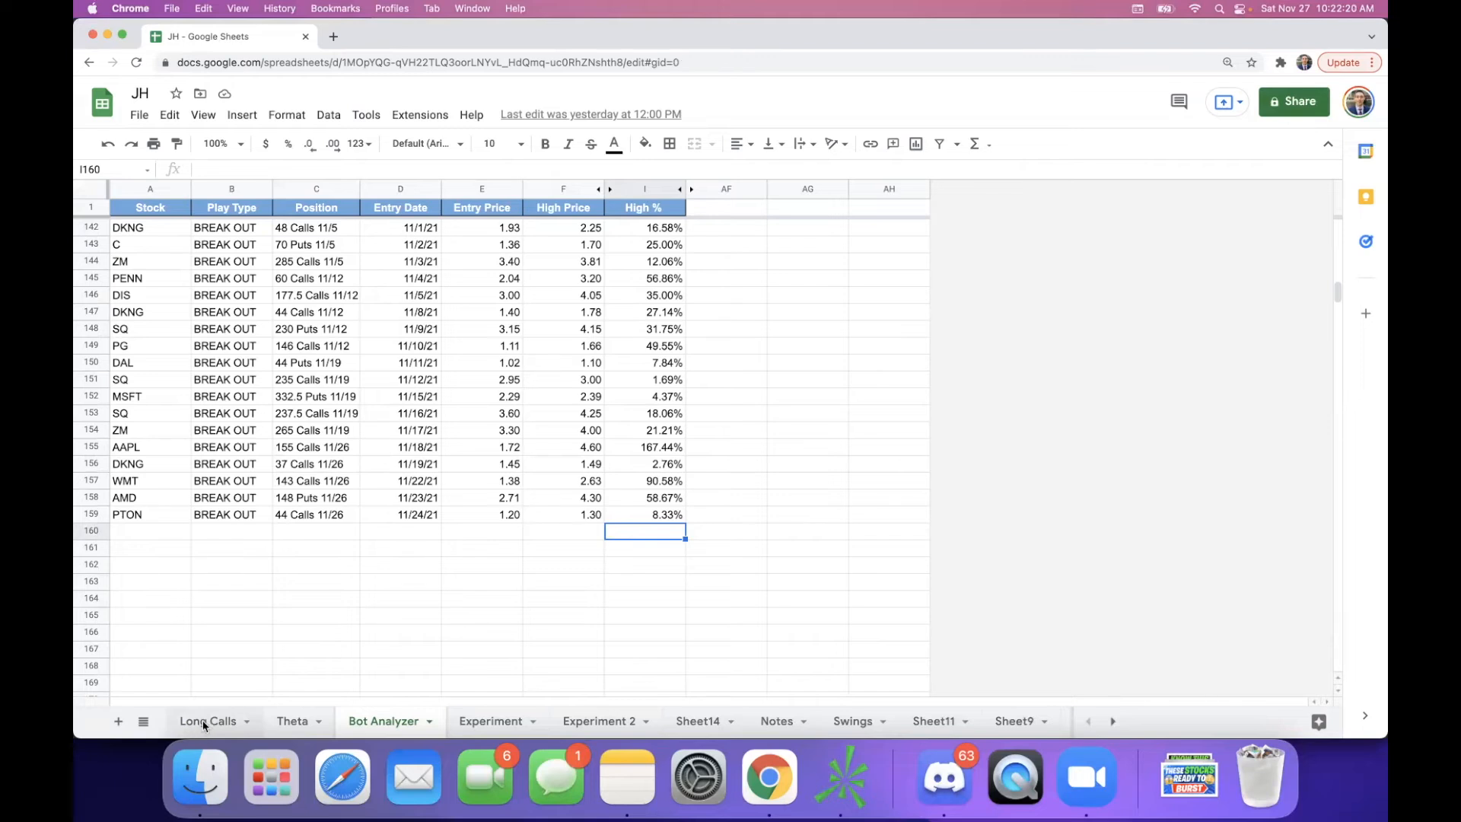
Switch from the Long Calls sheet to the Theta premium-selling sheet
{"action": "left_click", "coordinate": [207, 721]}
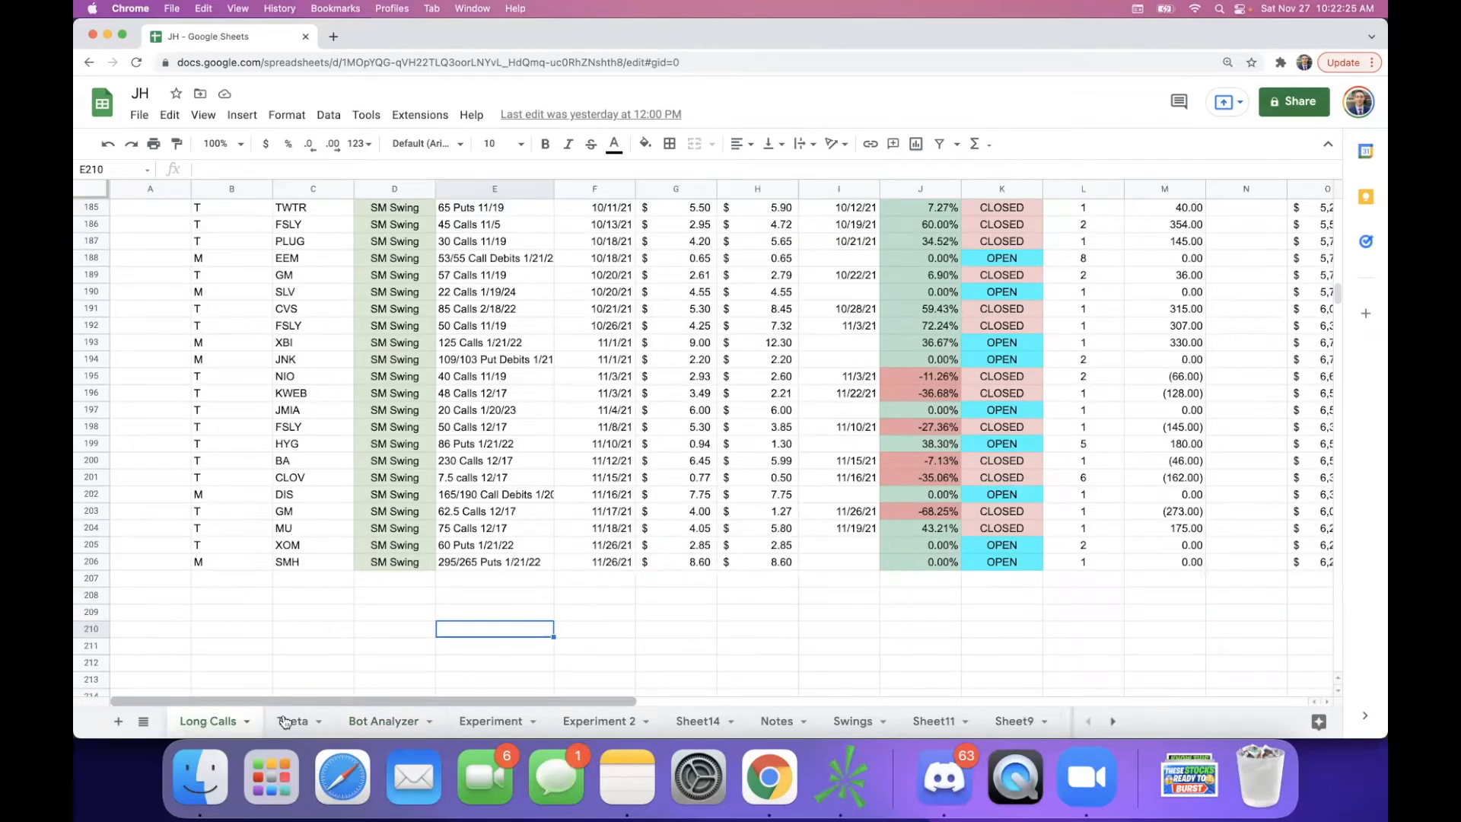
{"action": "left_click", "coordinate": [291, 721]}
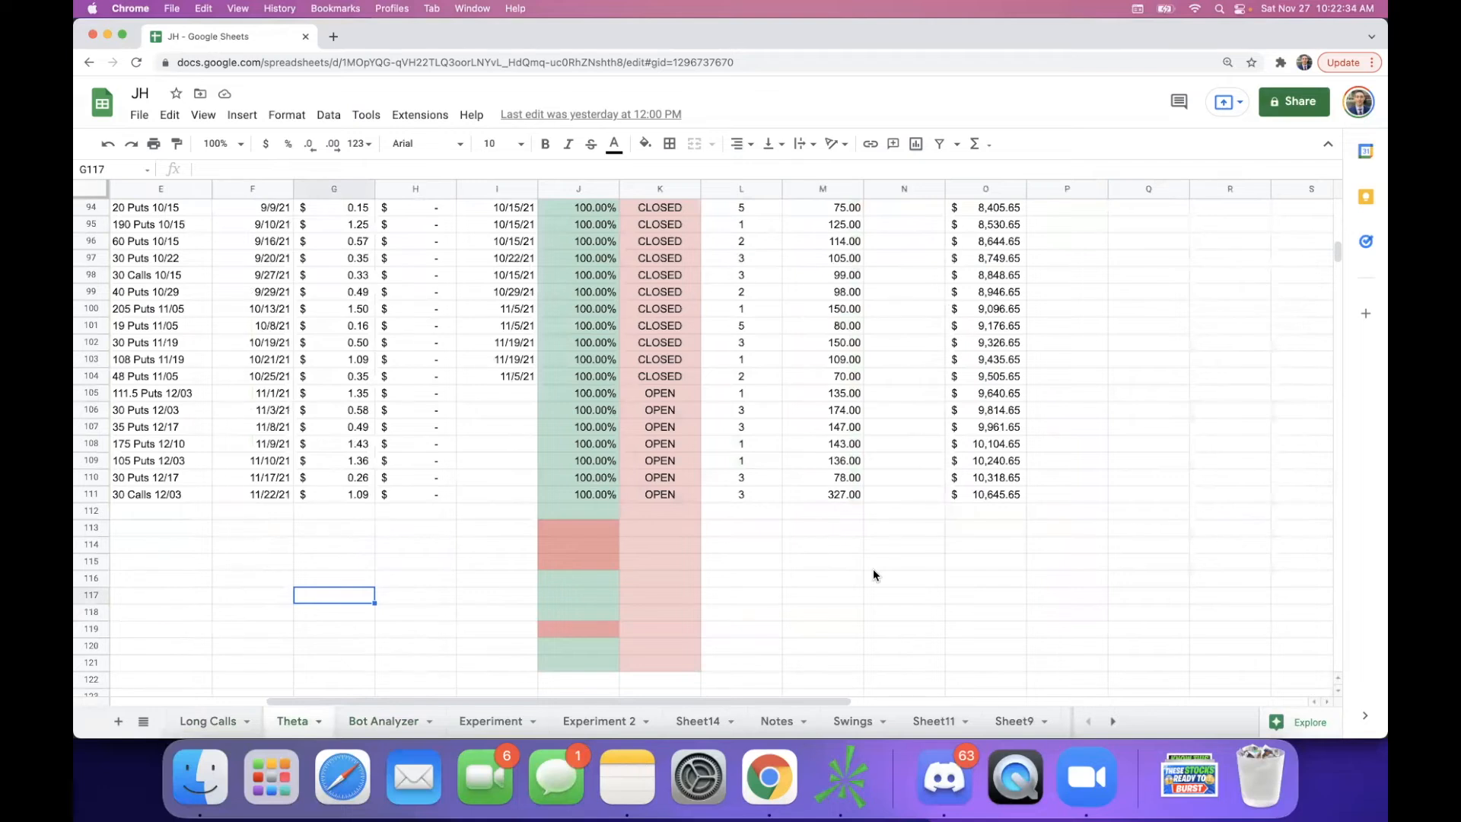
Look over the Theta positions, including the open HOOD 30 Calls 12/03 entry
{"action": "scroll", "scroll_direction": "left", "scroll_amount": 3}
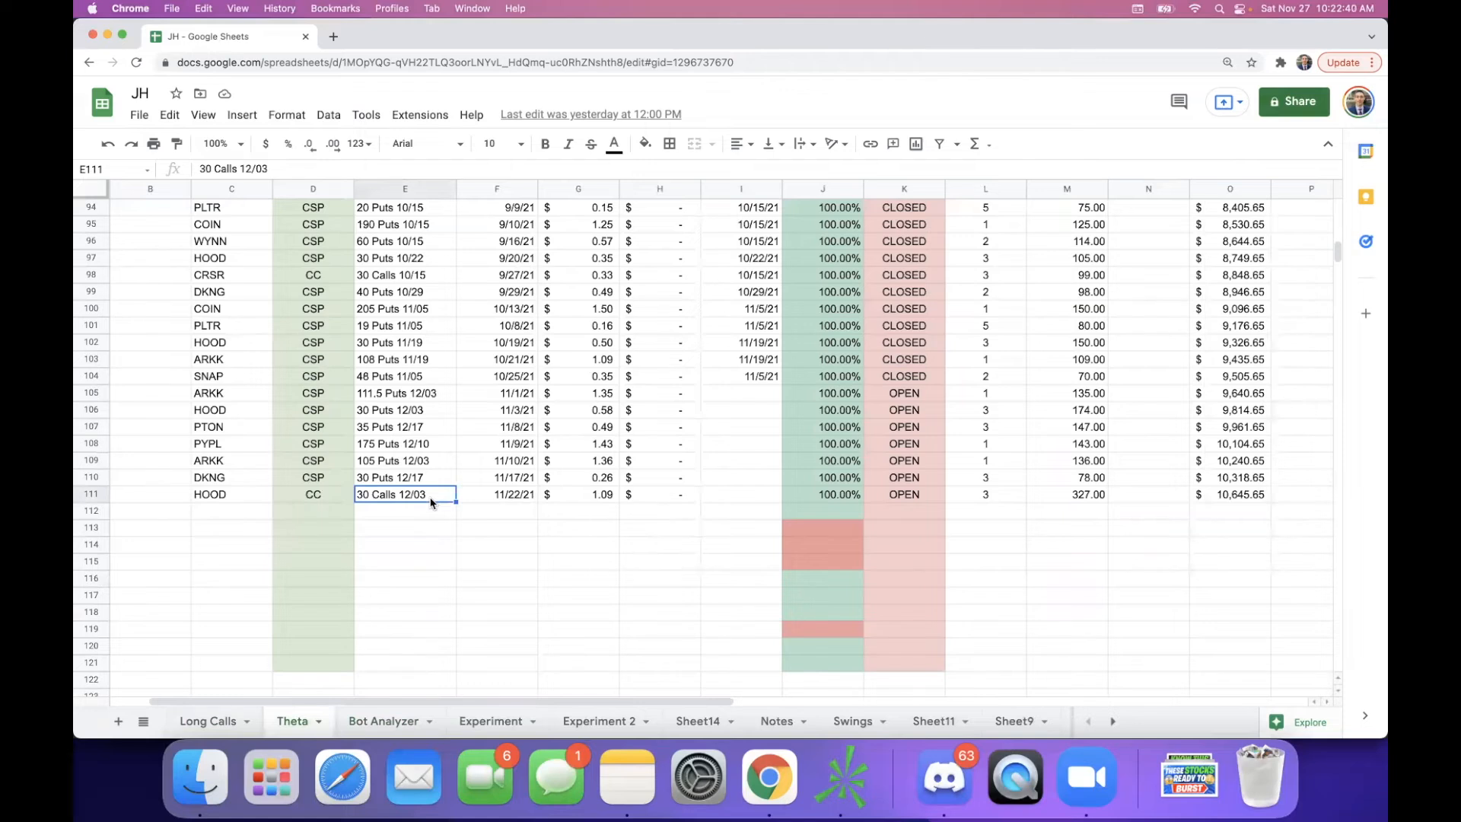
{"action": "left_click", "coordinate": [821, 594]}
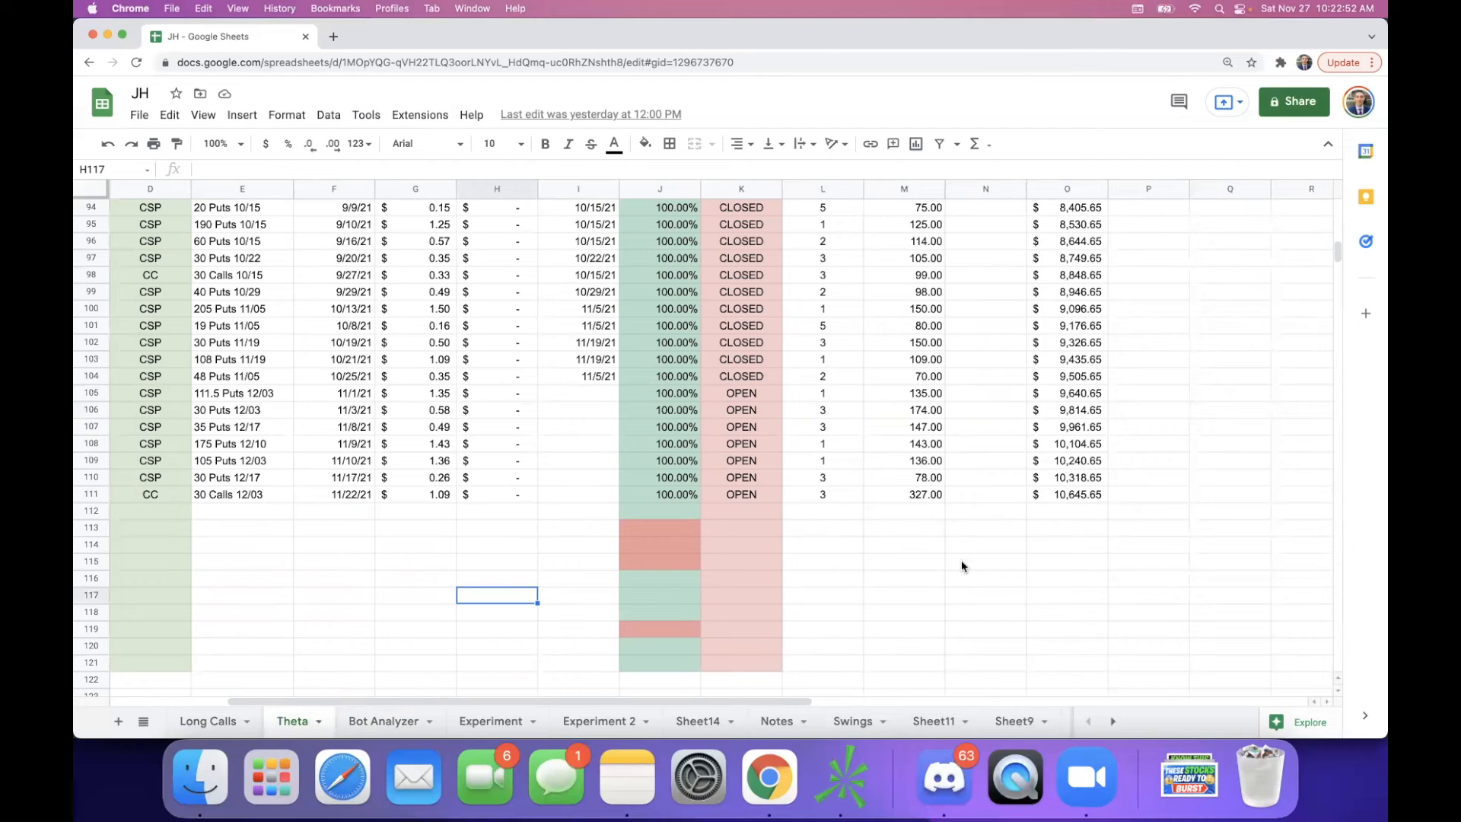
{"action": "mouse_move", "coordinate": [630, 582]}
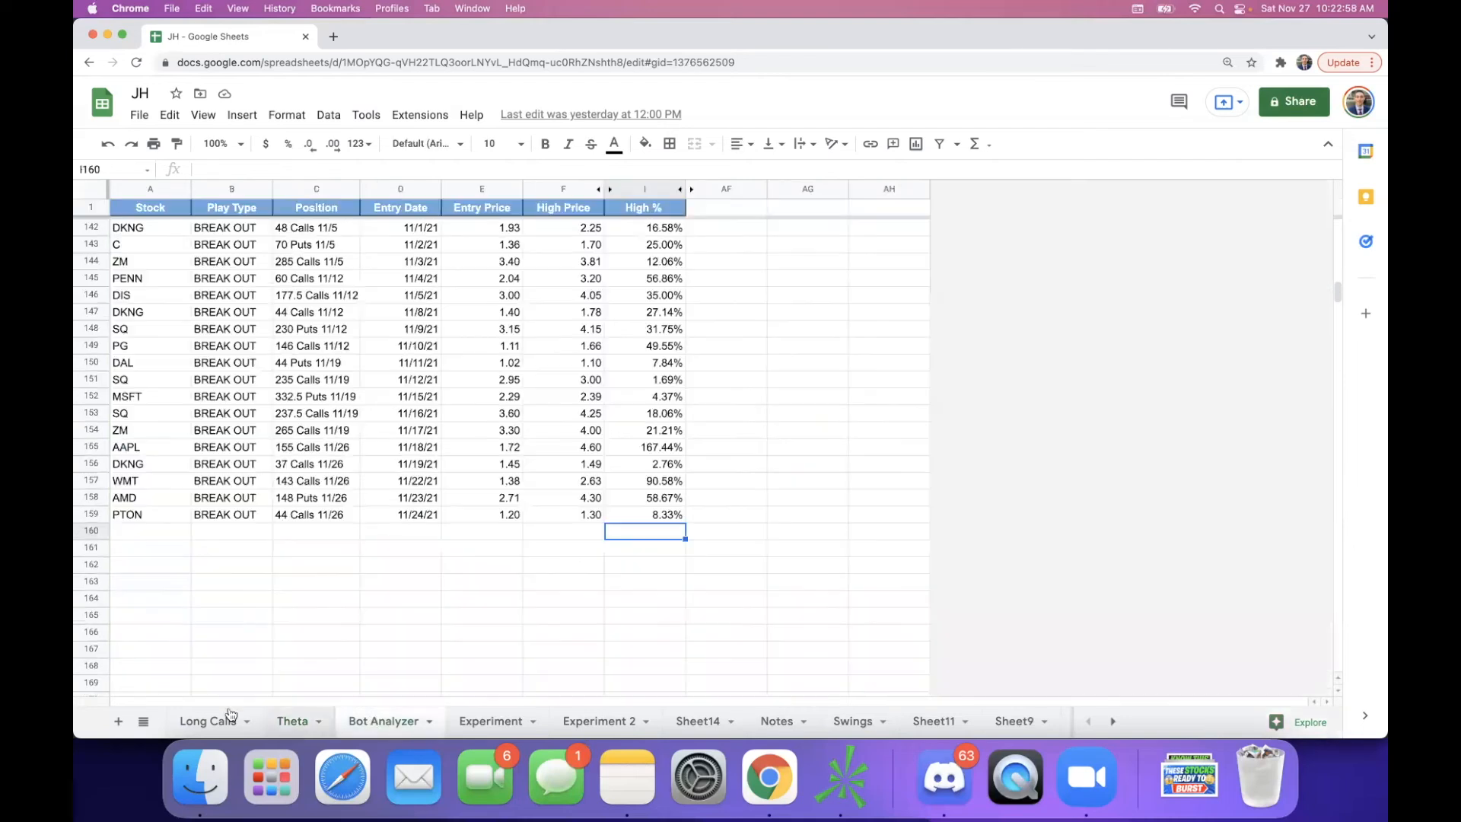
Back on the Long Calls sheet, point out the latest SMH 295/265 Puts 1/21/22 swing trade
{"action": "left_click", "coordinate": [207, 722]}
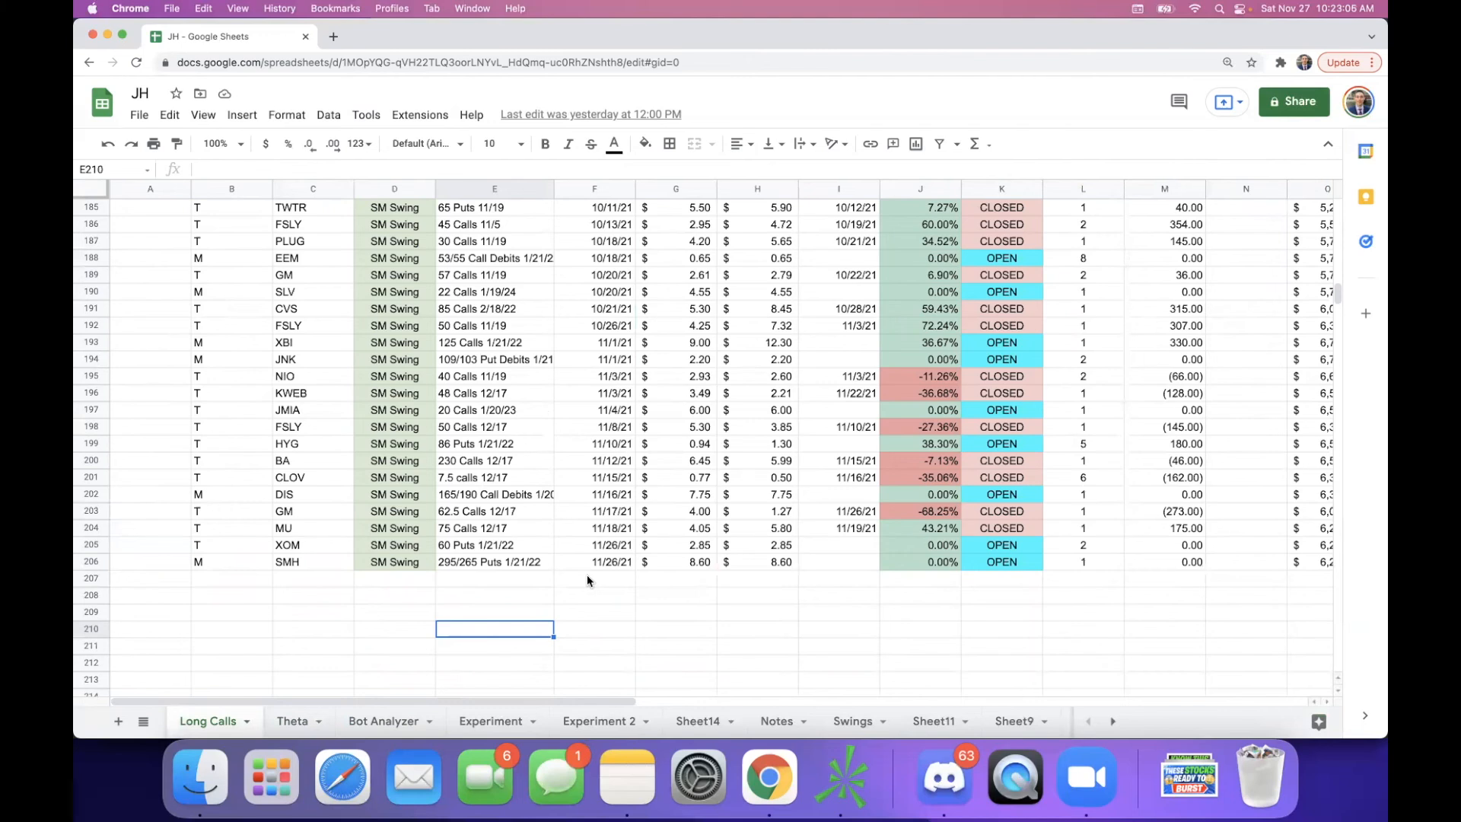
{"action": "left_click", "coordinate": [312, 561]}
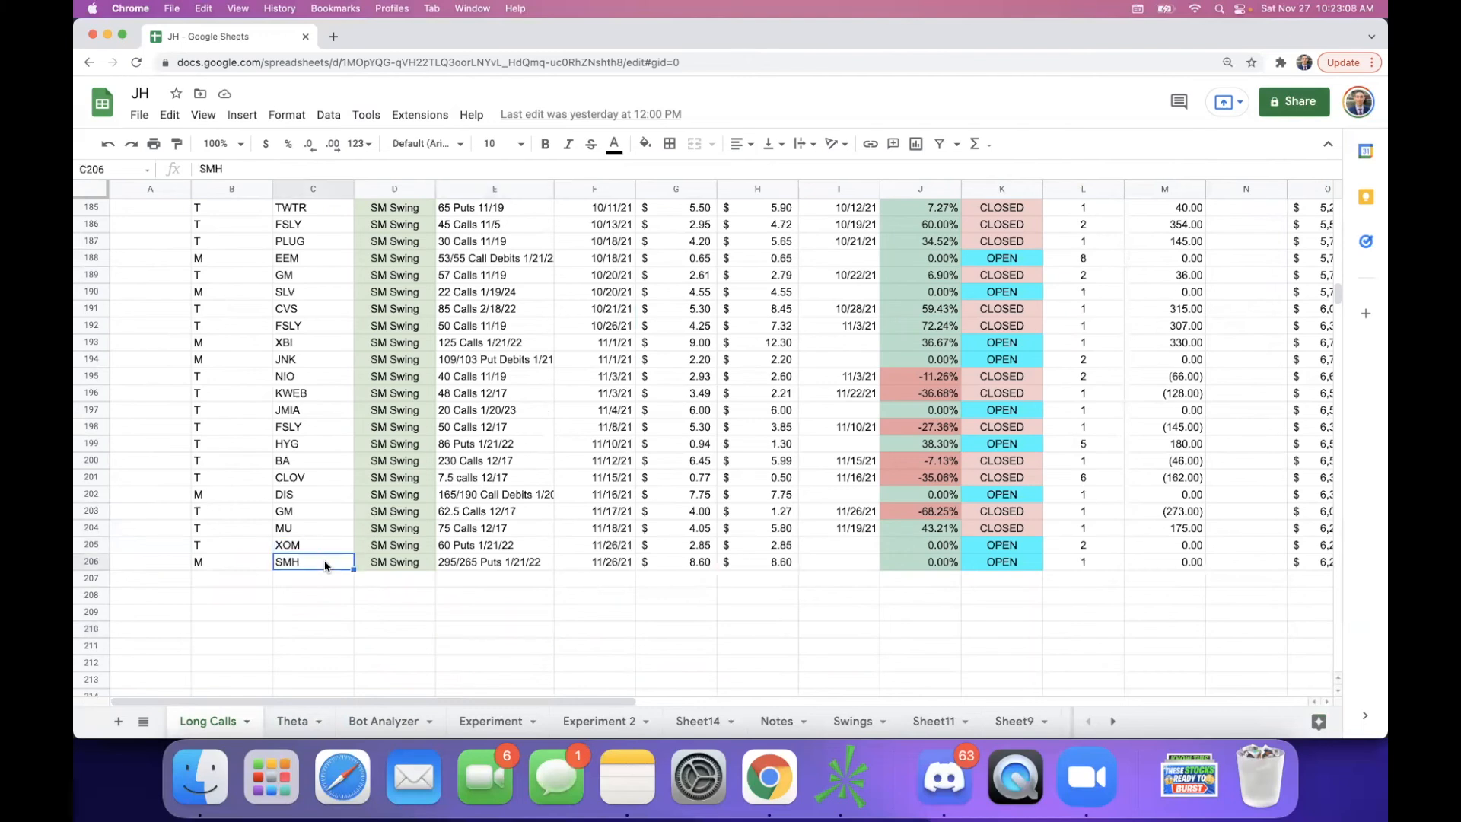